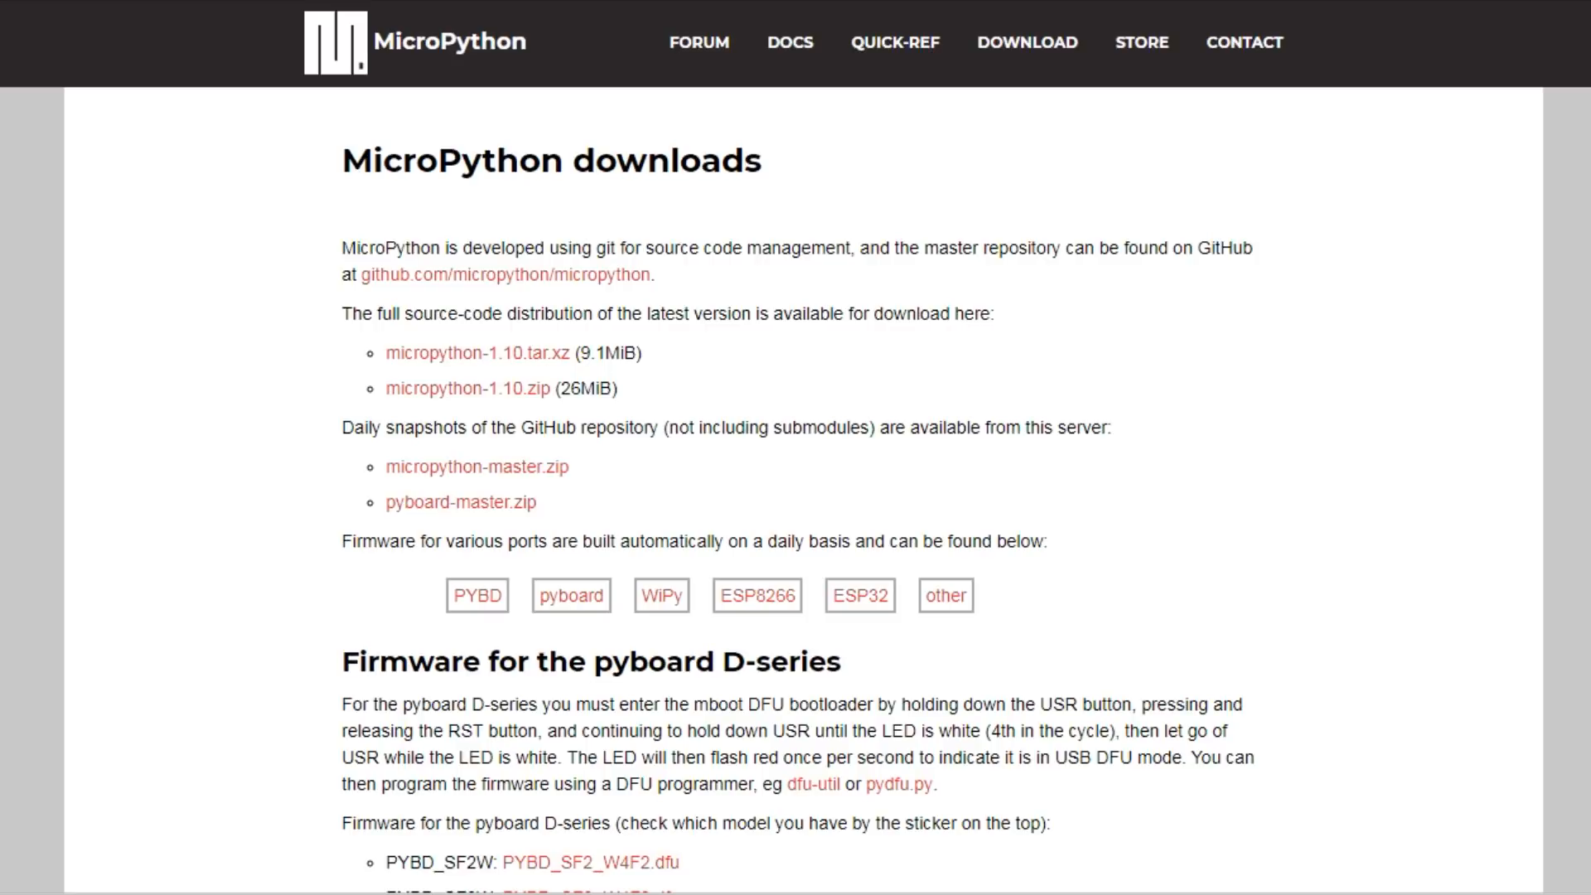
- Scroll the downloads page to the STM32F4DISC .dfu files under 'Firmware for other boards'
{"action": "scroll", "scroll_direction": "down", "scroll_amount": 3}
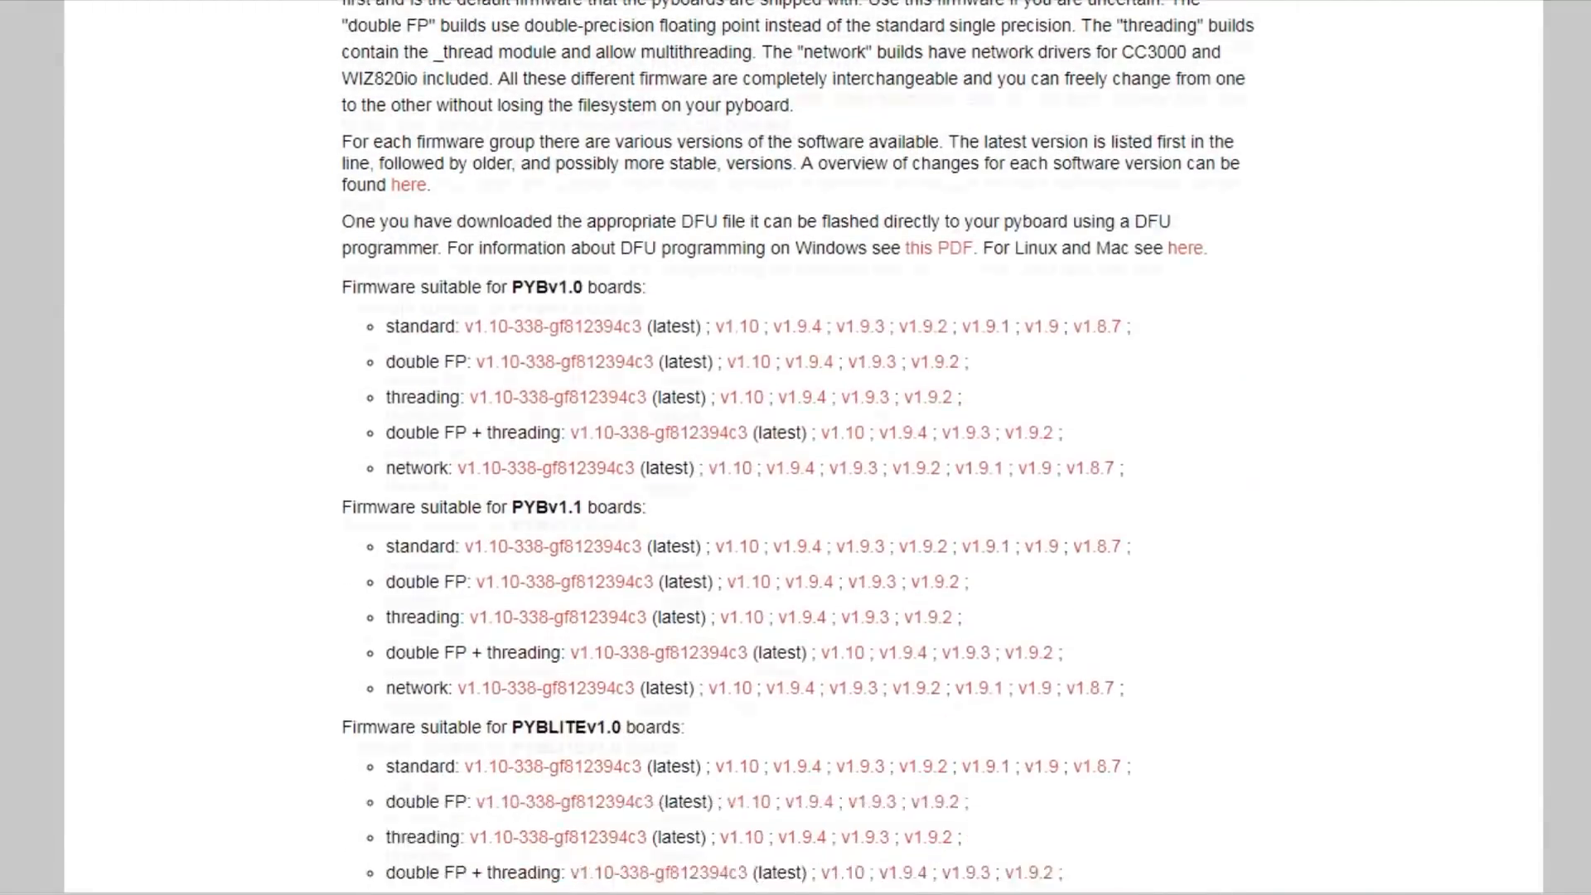
{"action": "scroll", "scroll_direction": "down", "scroll_amount": 3}
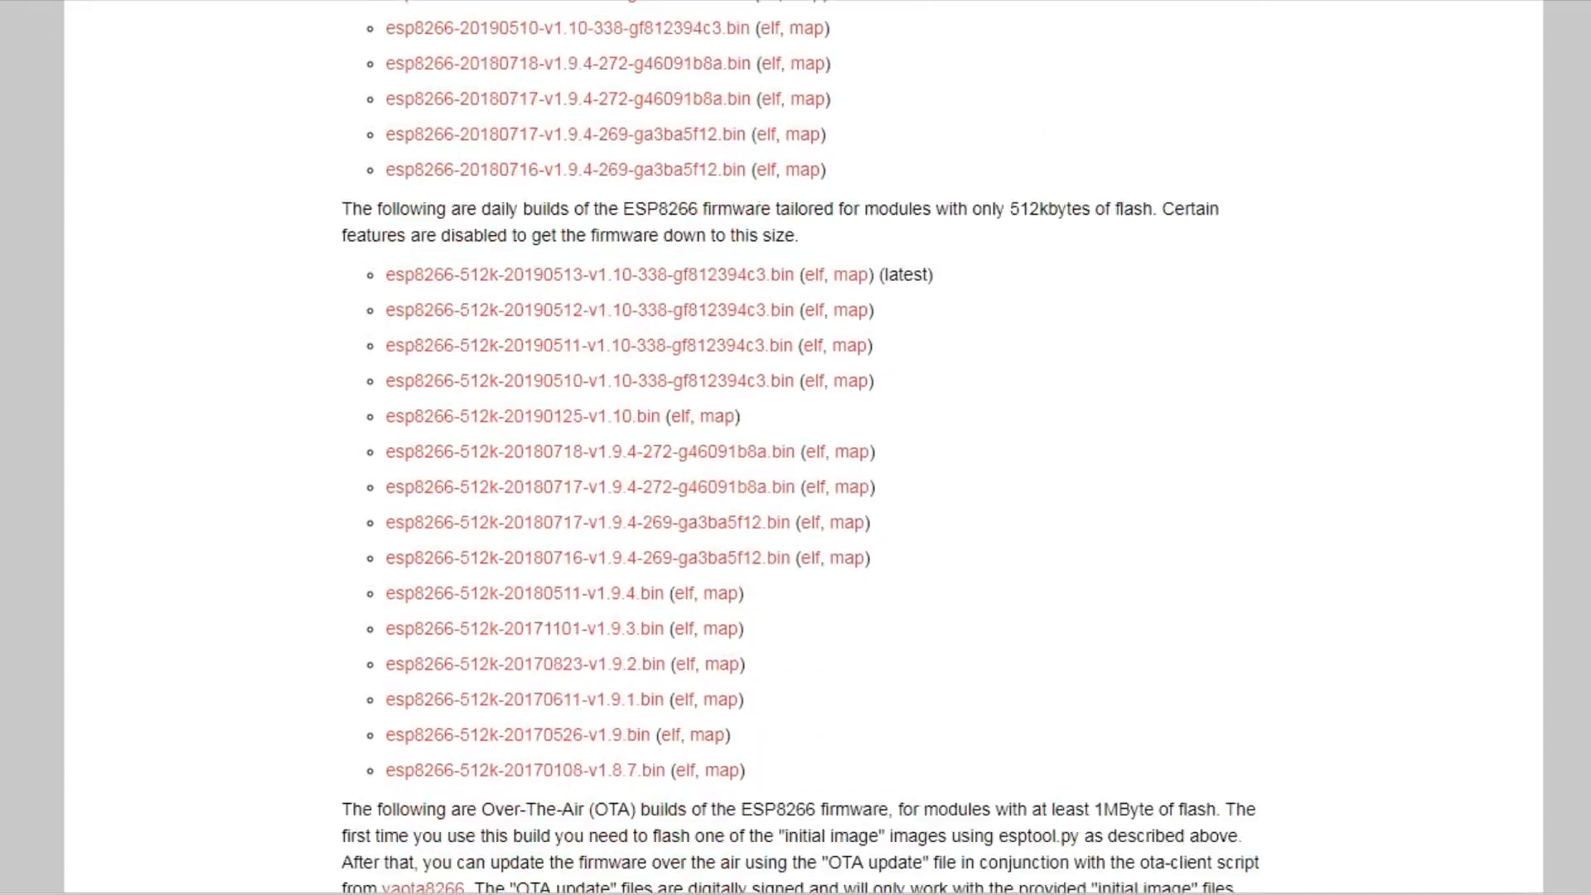
{"action": "scroll", "scroll_direction": "up", "scroll_amount": 3}
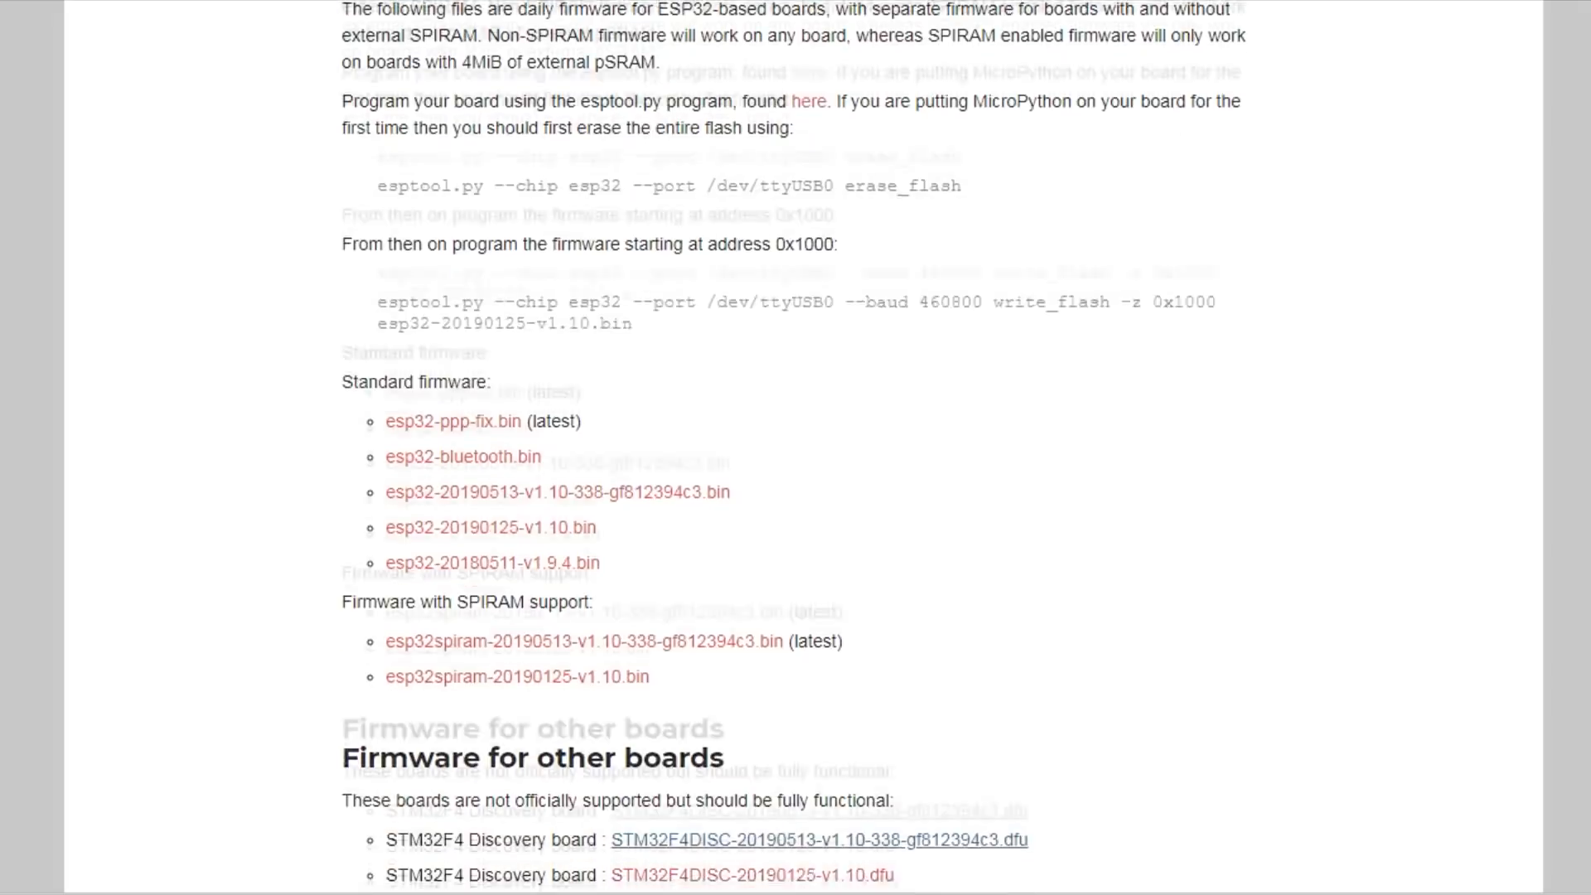
{"action": "scroll", "scroll_direction": "down", "scroll_amount": 3}
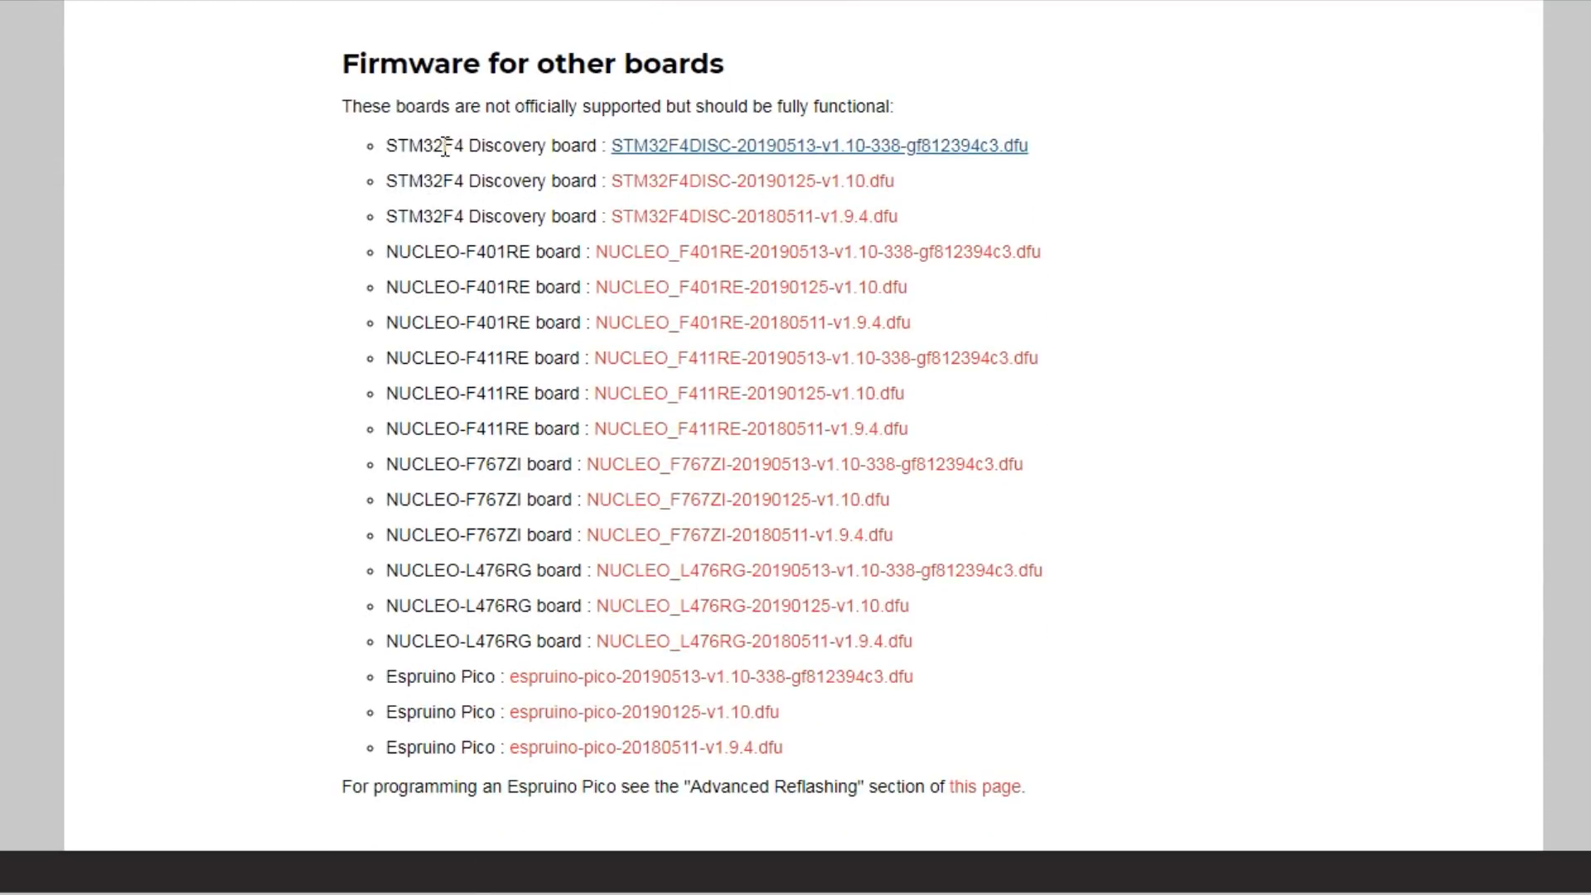
{"action": "mouse_move", "coordinate": [556, 153]}
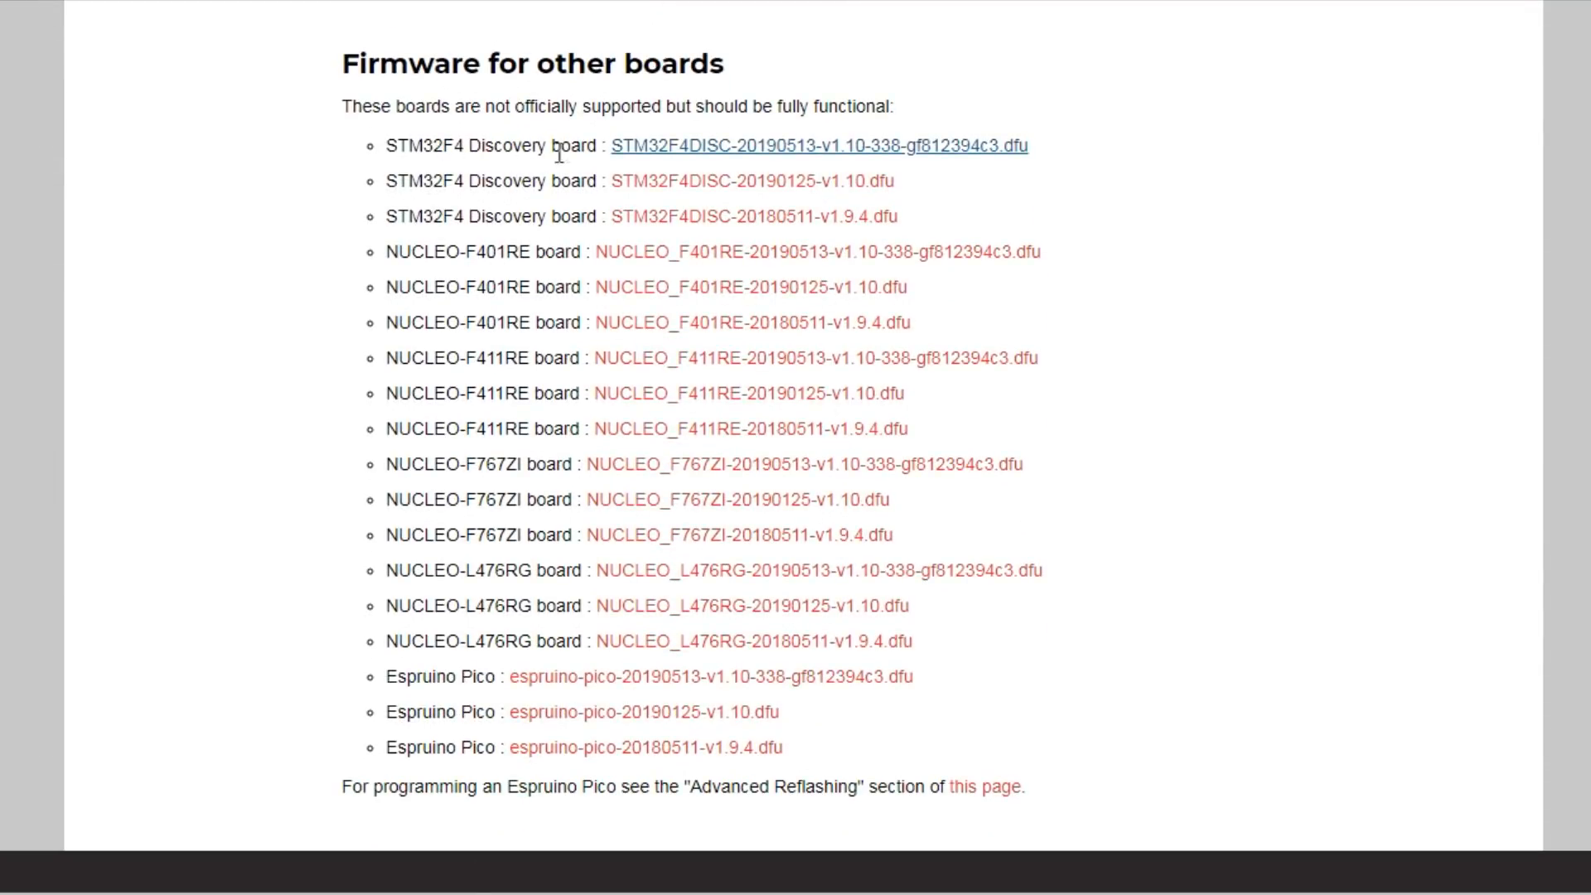
{"action": "mouse_move", "coordinate": [731, 158]}
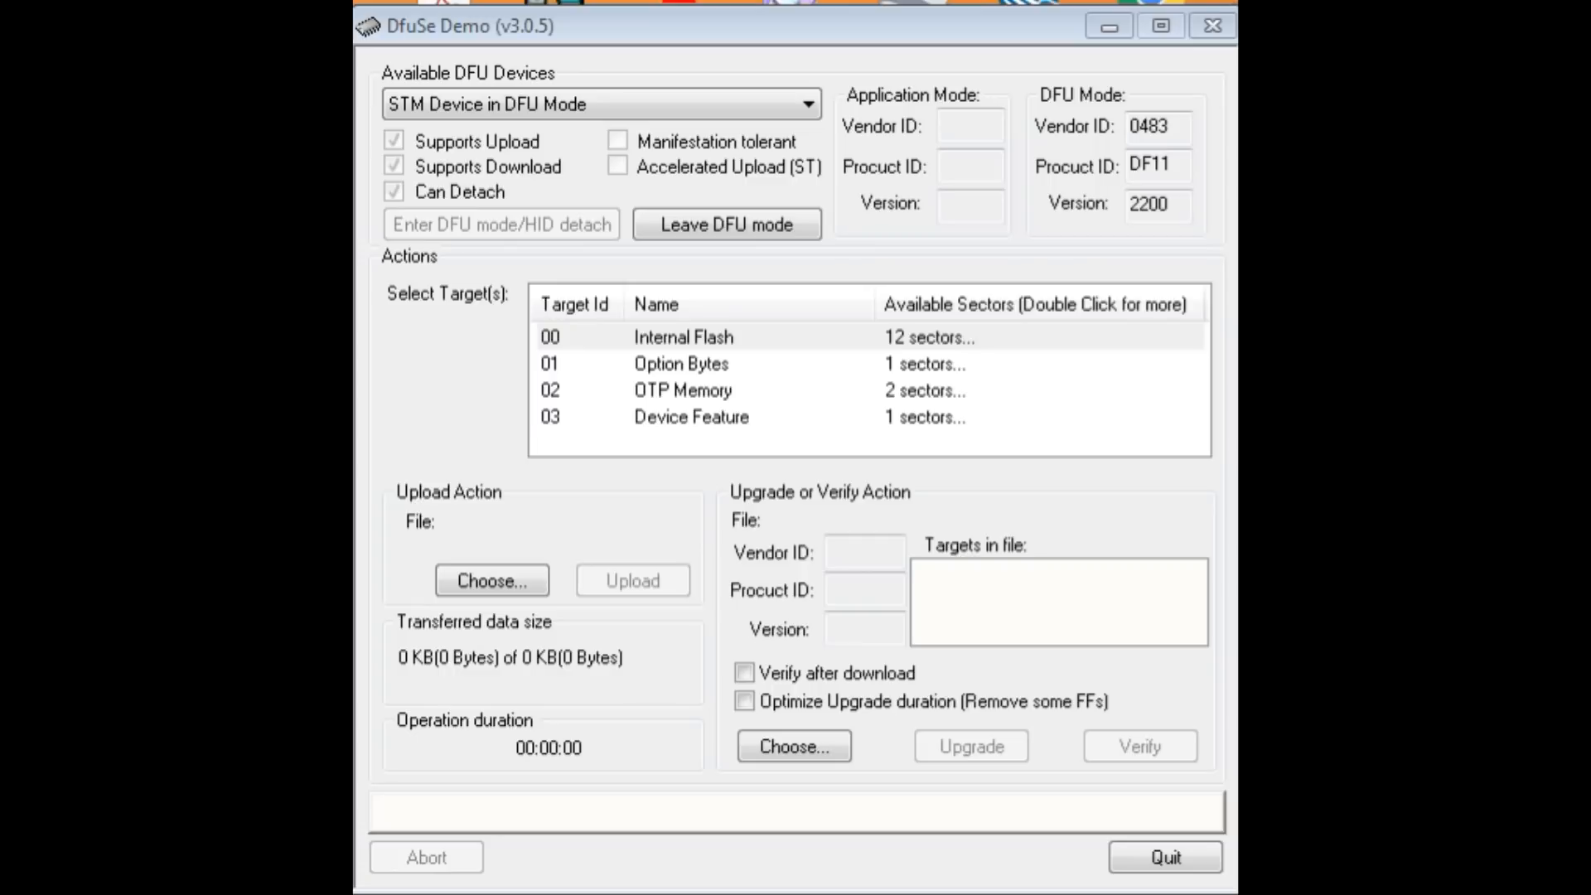
{"action": "mouse_move", "coordinate": [1156, 467]}
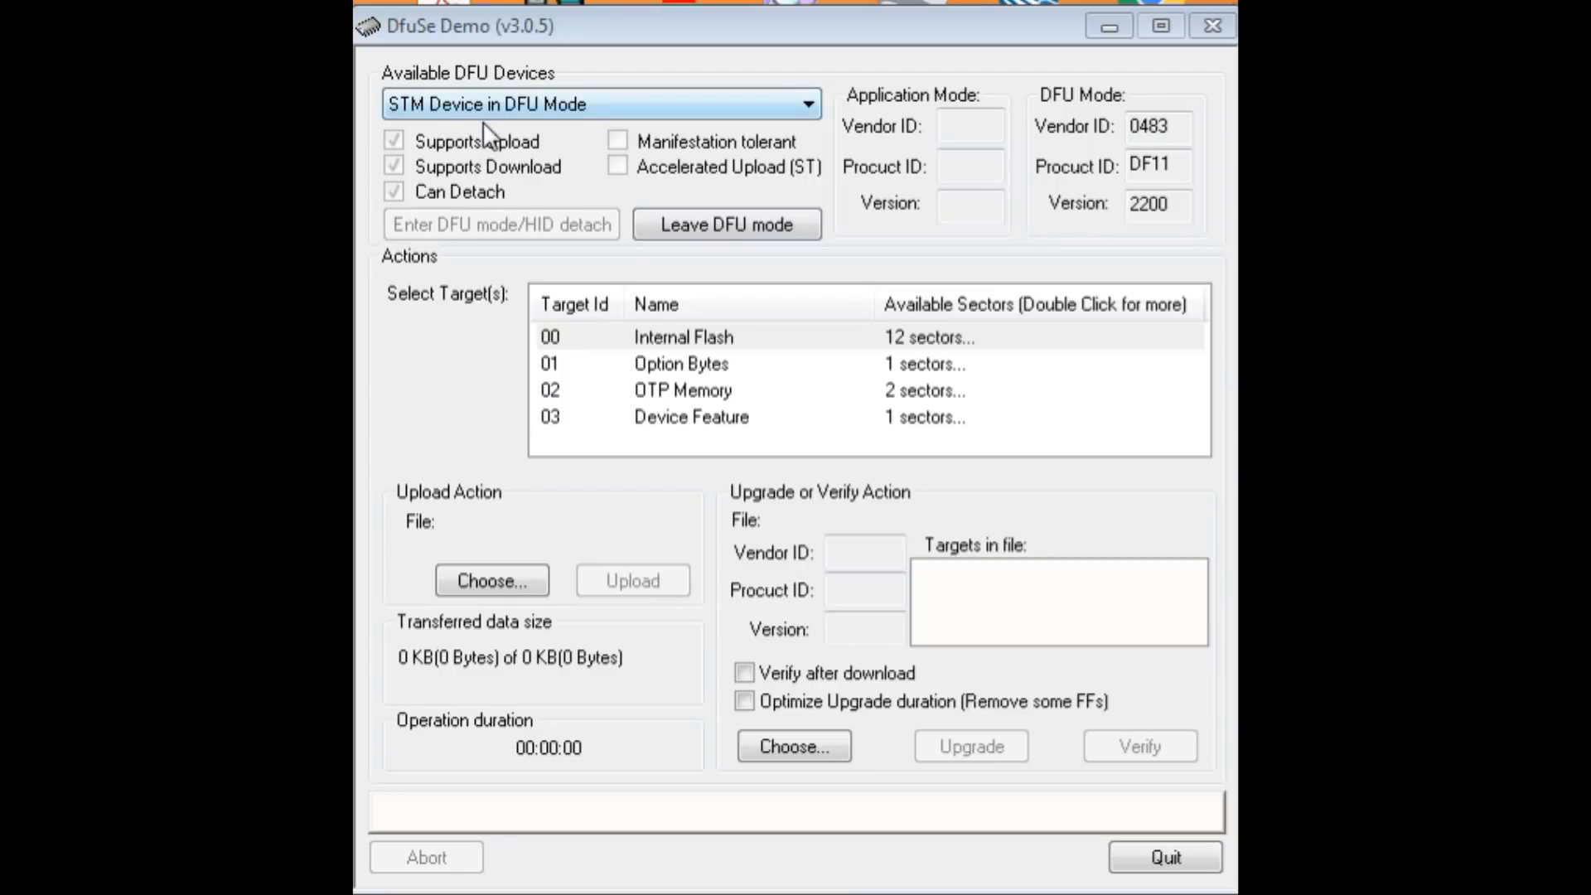
{"action": "mouse_move", "coordinate": [922, 259]}
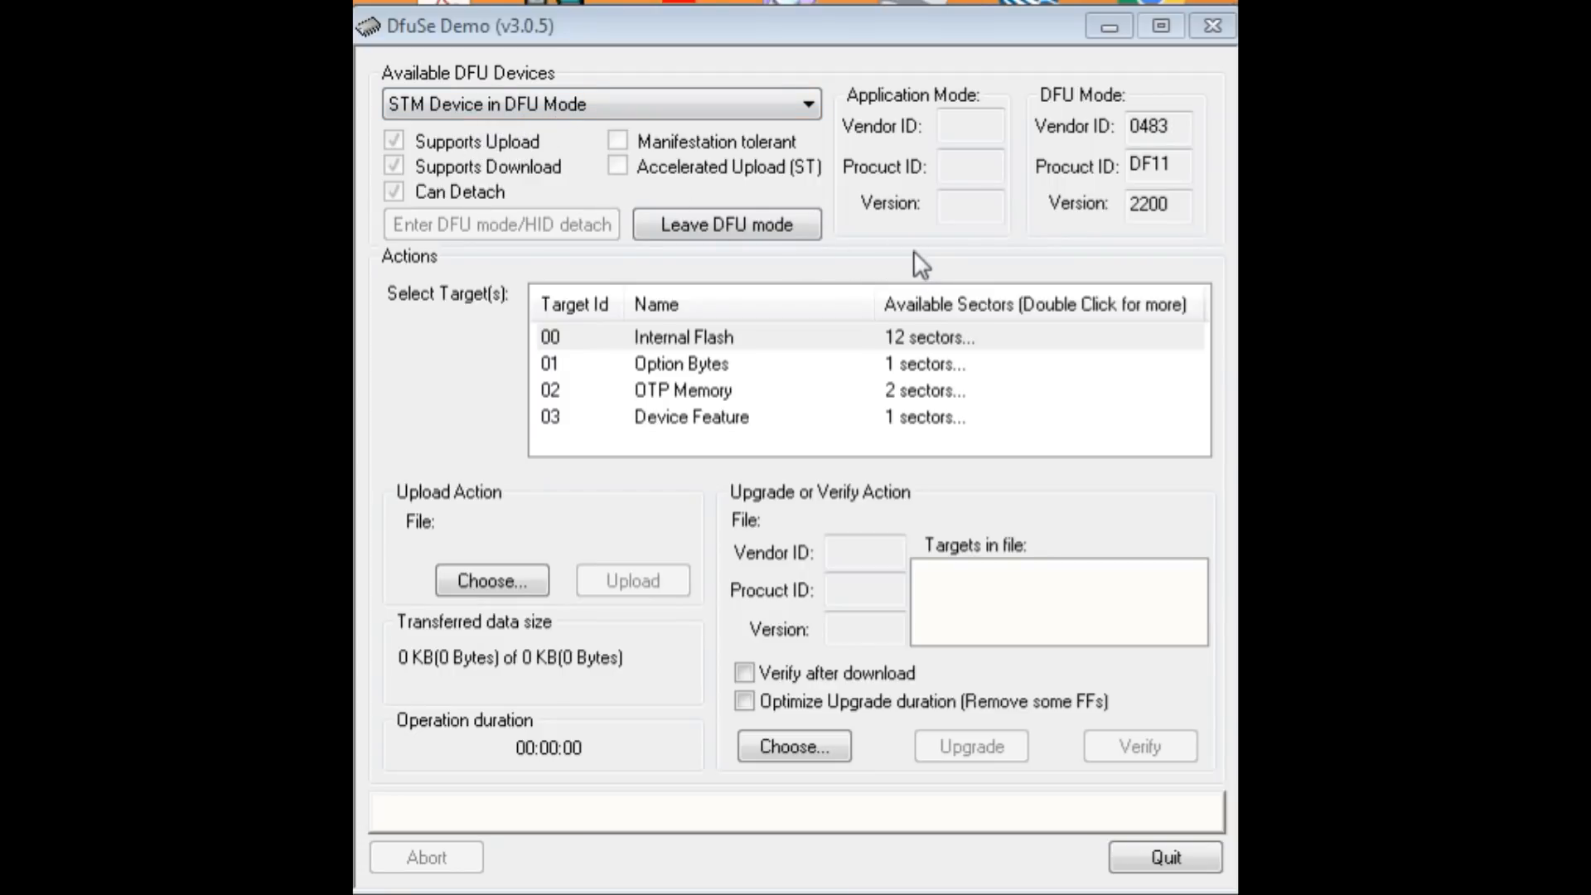
- Load the STM32F4DISC v1.10 .dfu firmware file from C:\Python into DfuSe Demo
{"action": "left_click", "coordinate": [794, 746]}
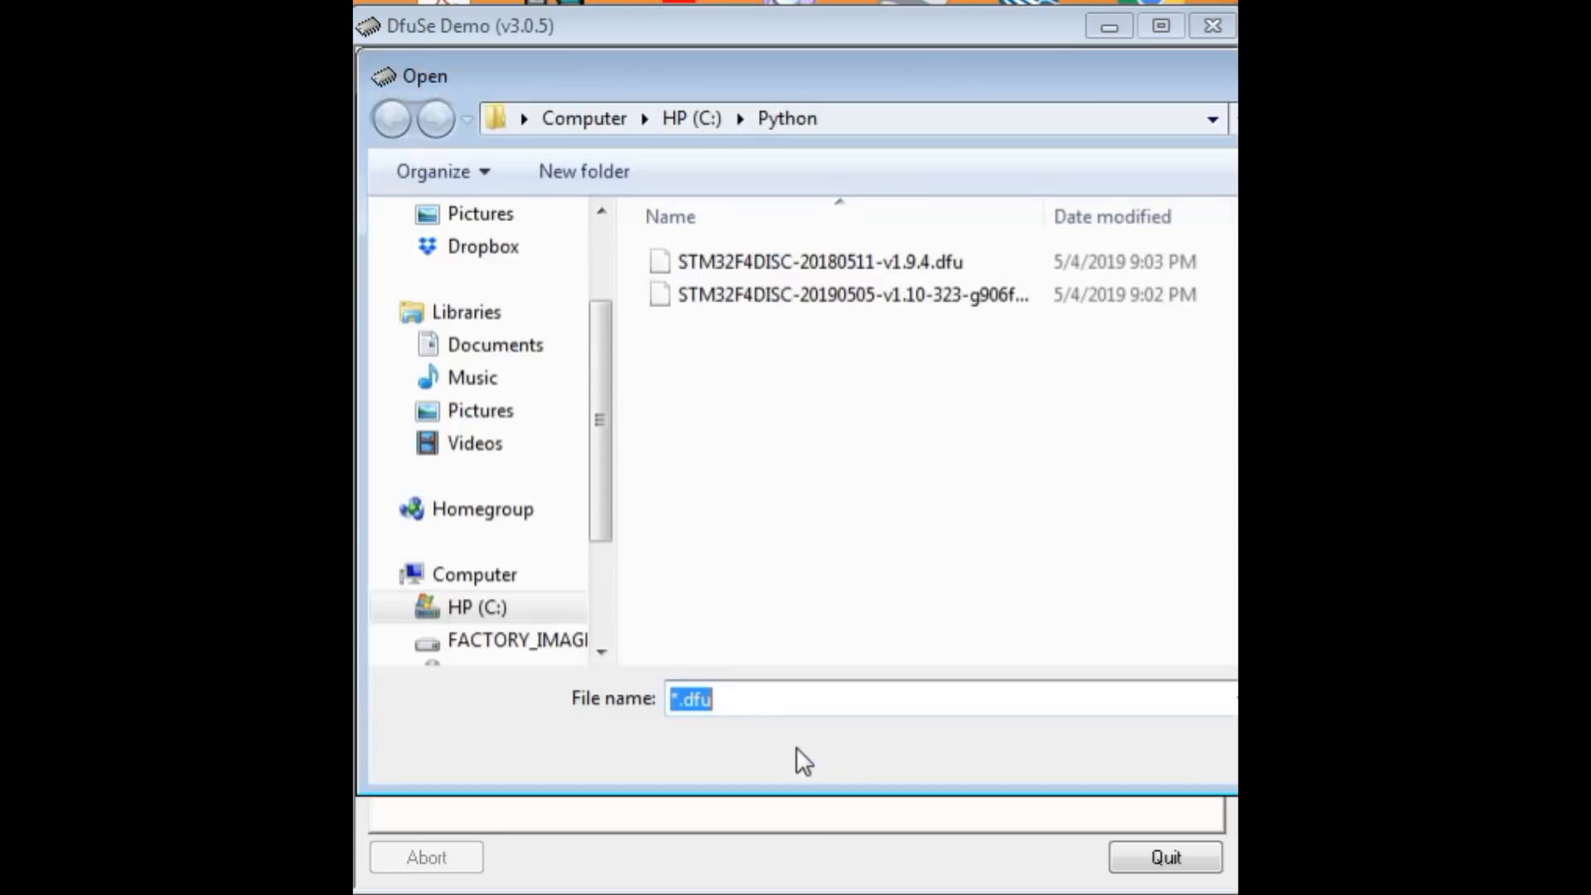
{"action": "mouse_move", "coordinate": [878, 380]}
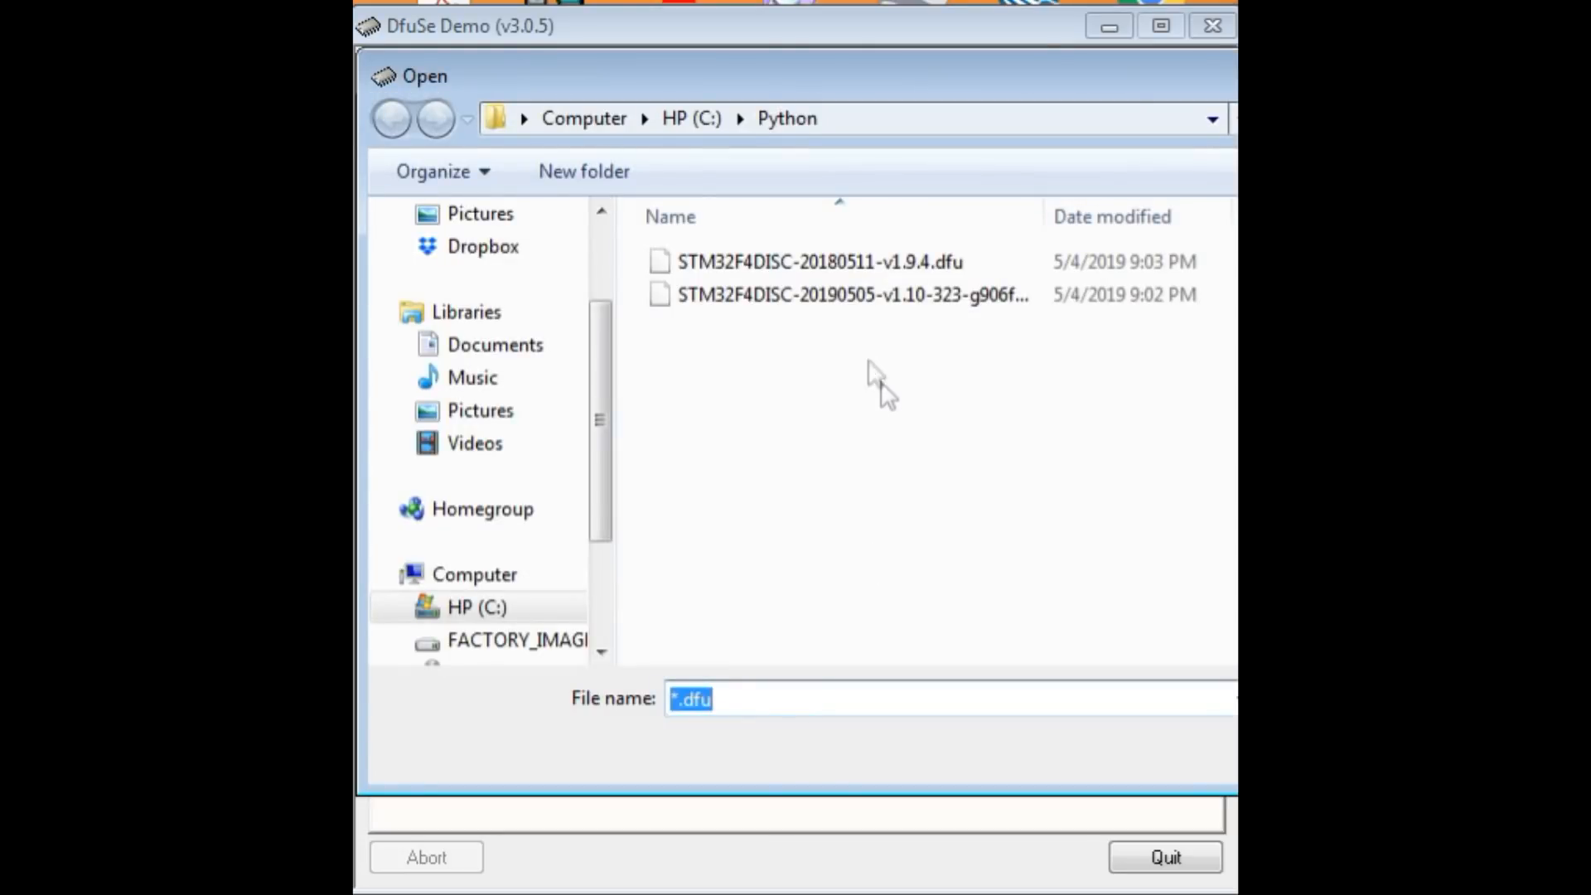
{"action": "left_click", "coordinate": [853, 294]}
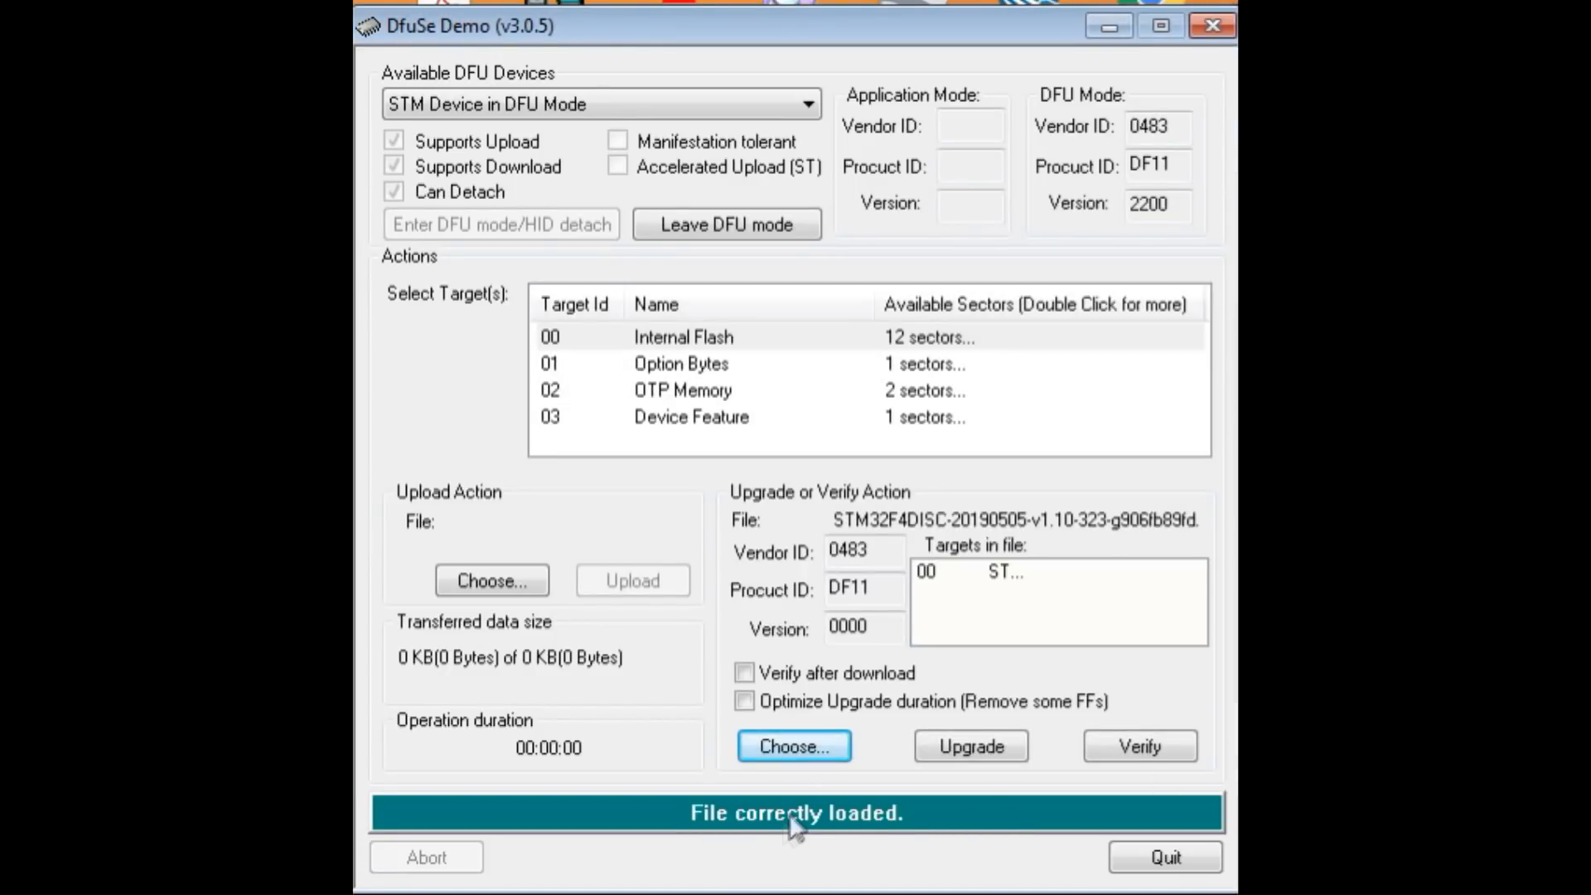
{"action": "mouse_move", "coordinate": [855, 864]}
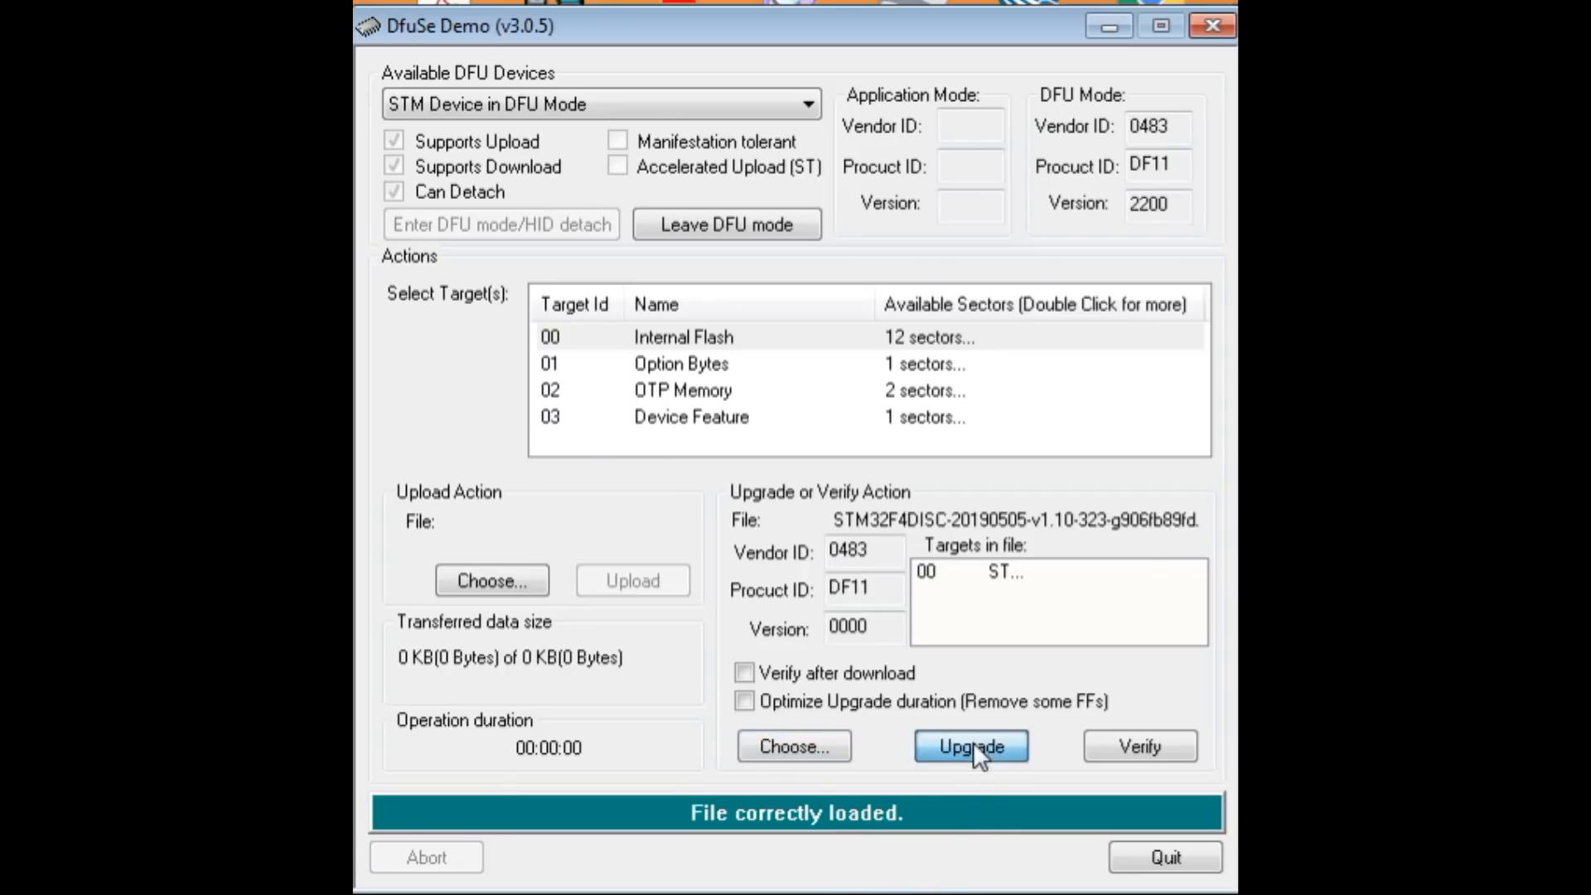
- Flash the firmware until Target 00 reports a successful 312 KB upgrade
{"action": "left_click", "coordinate": [970, 746]}
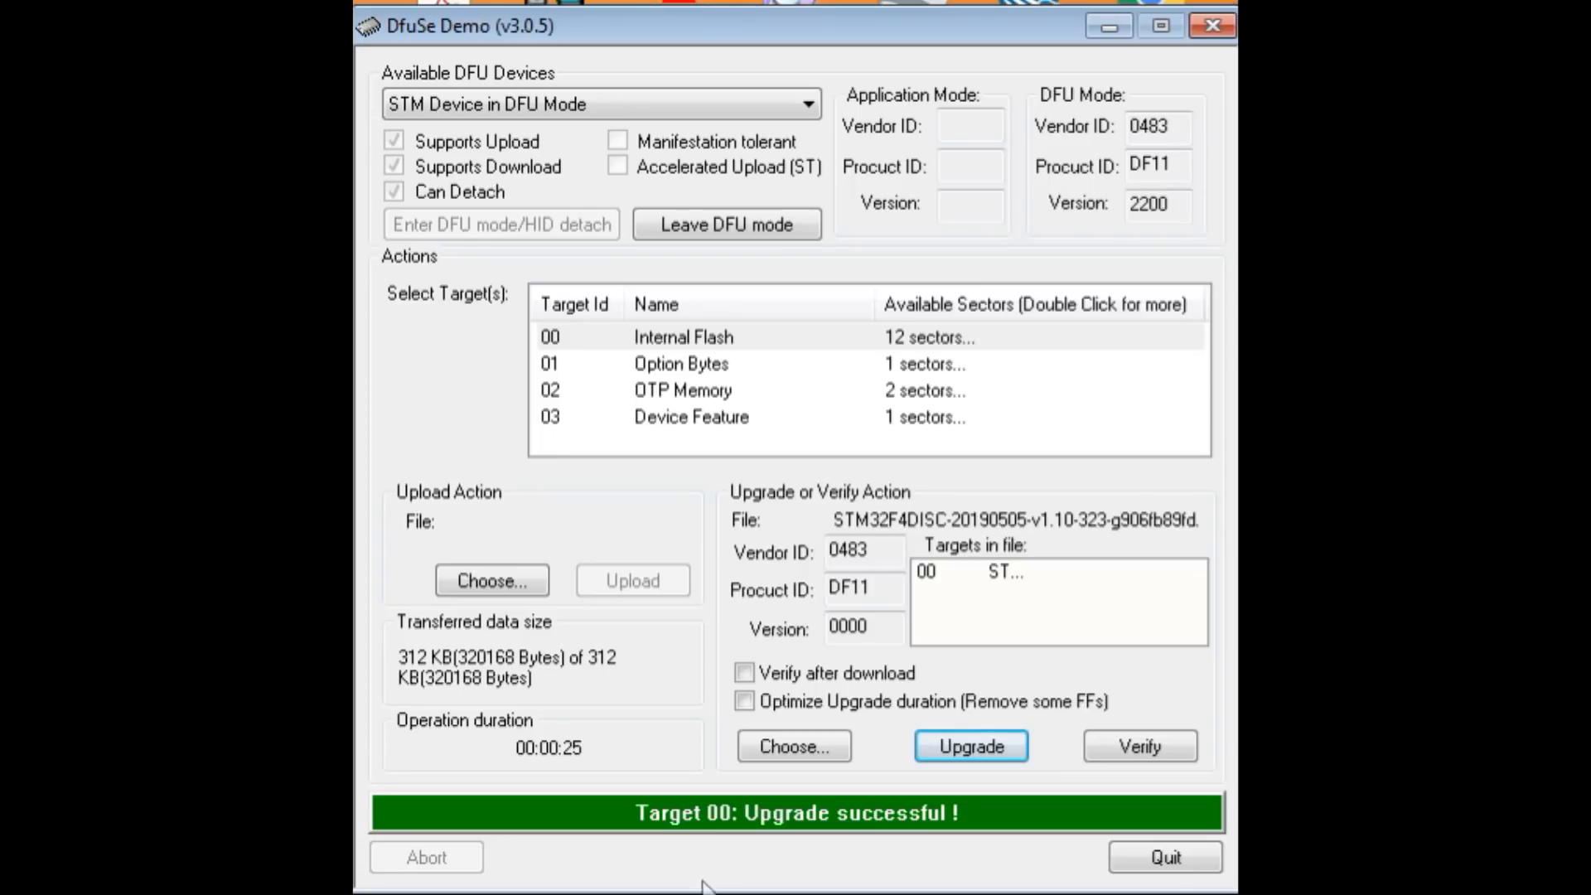
{"action": "mouse_move", "coordinate": [859, 859]}
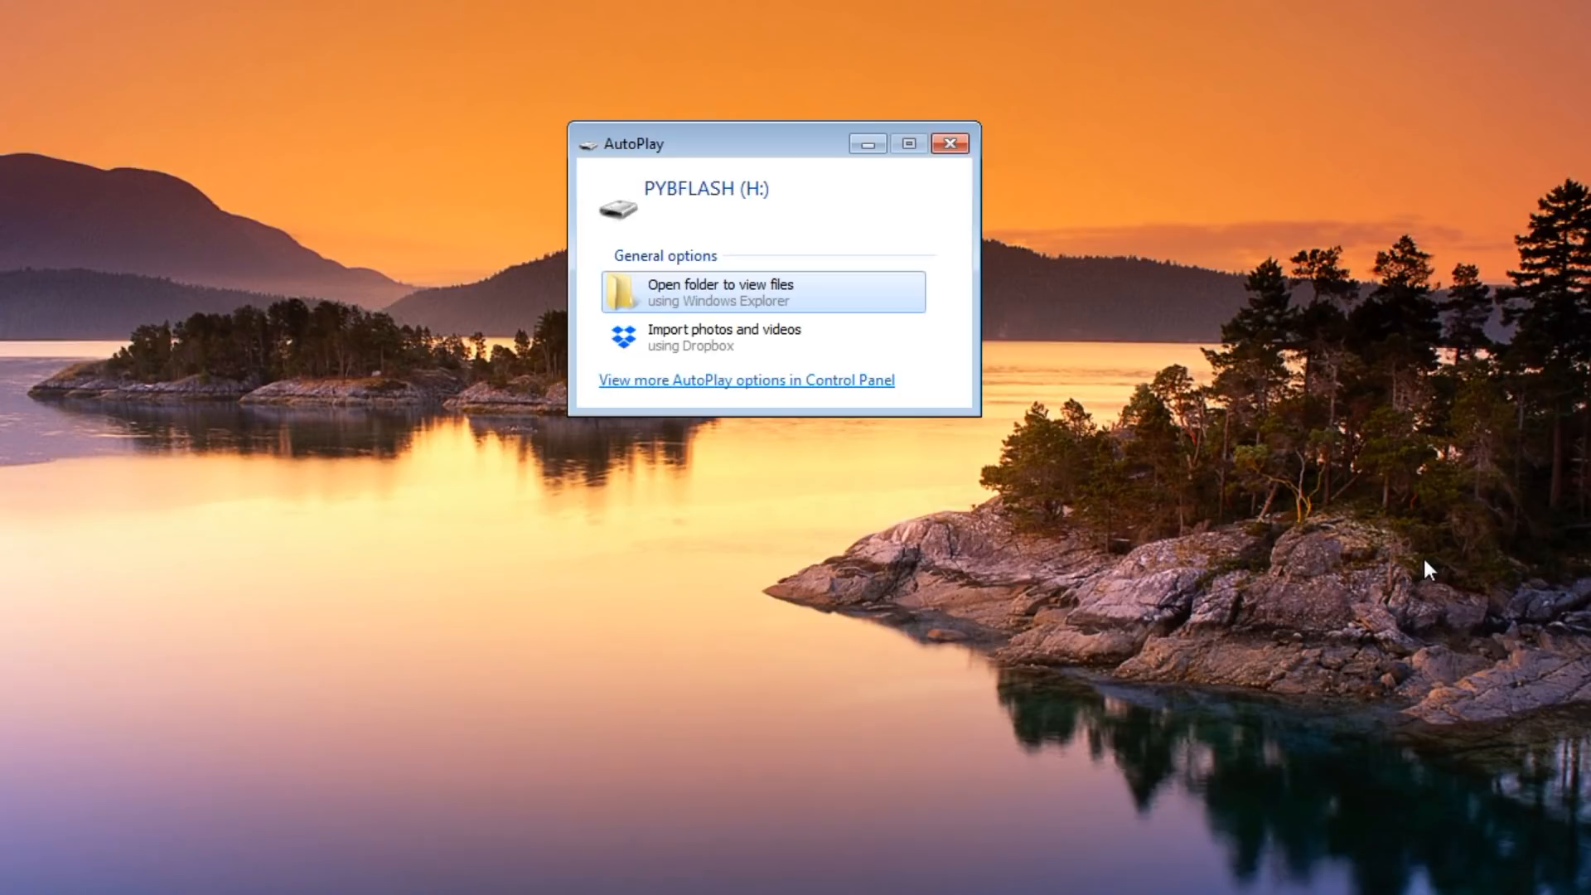
{"action": "mouse_move", "coordinate": [800, 651]}
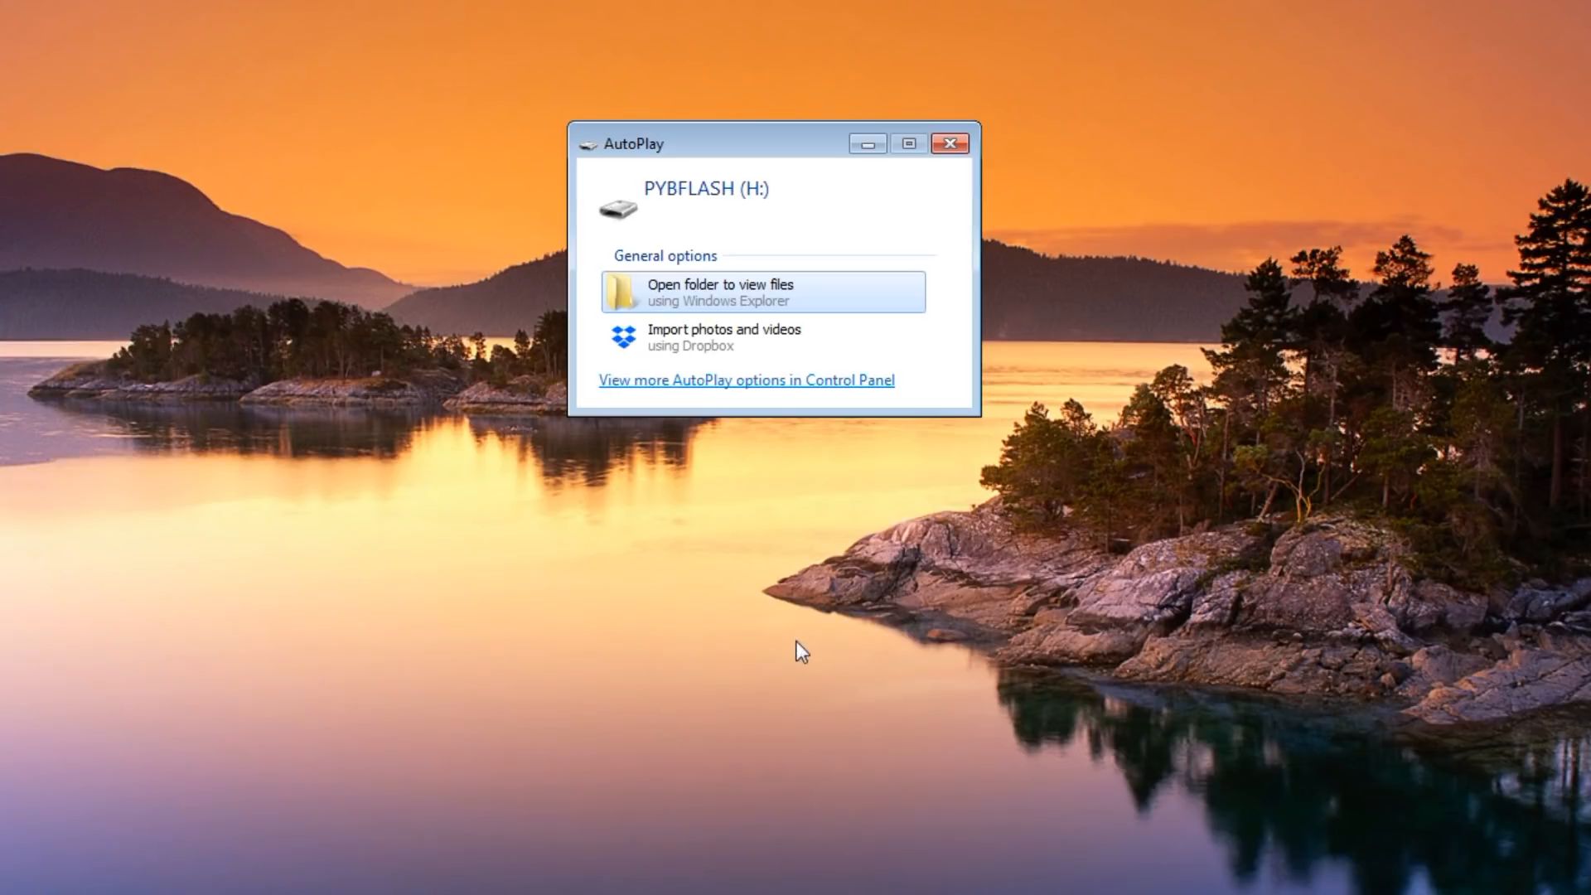
{"action": "mouse_move", "coordinate": [740, 297]}
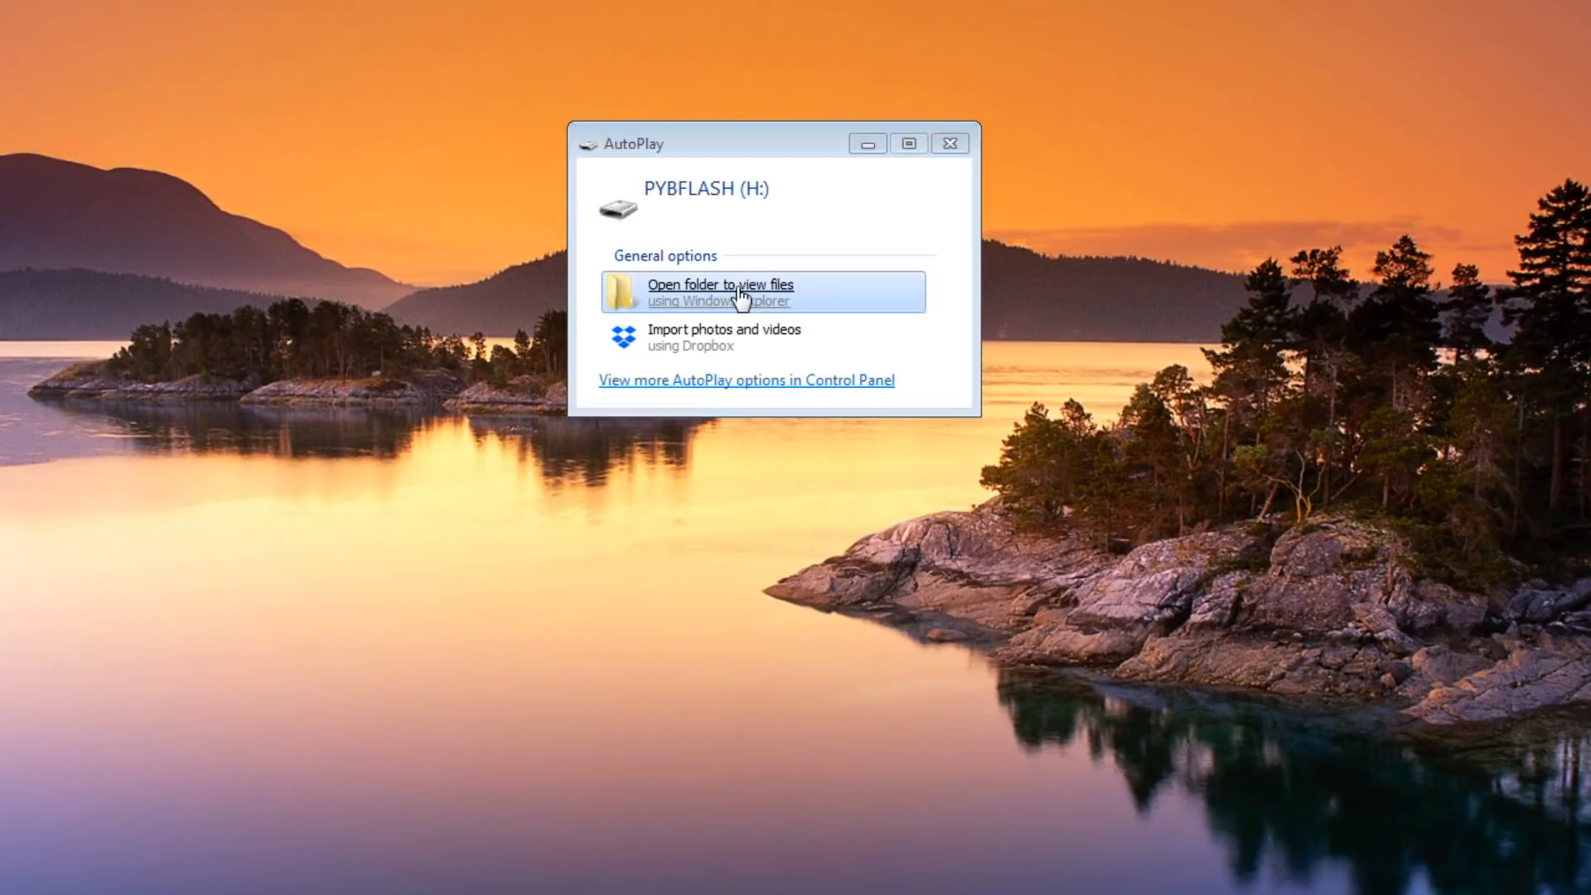
- Choose 'Open folder to view files' for the PYBFLASH (H:) drive in AutoPlay
{"action": "left_click", "coordinate": [718, 293]}
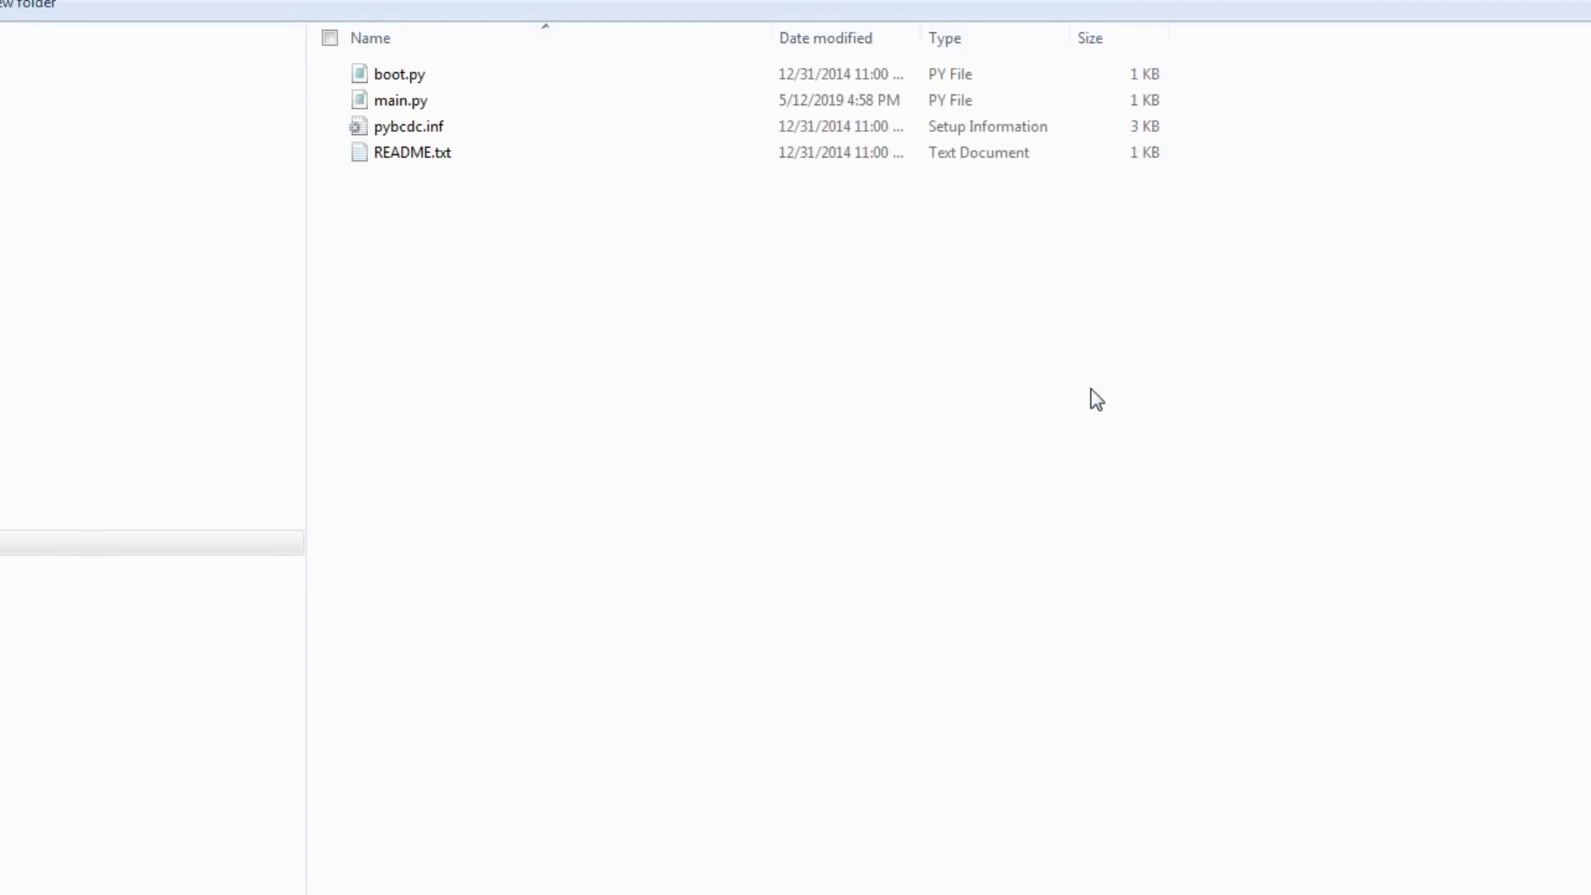
{"action": "mouse_move", "coordinate": [733, 332]}
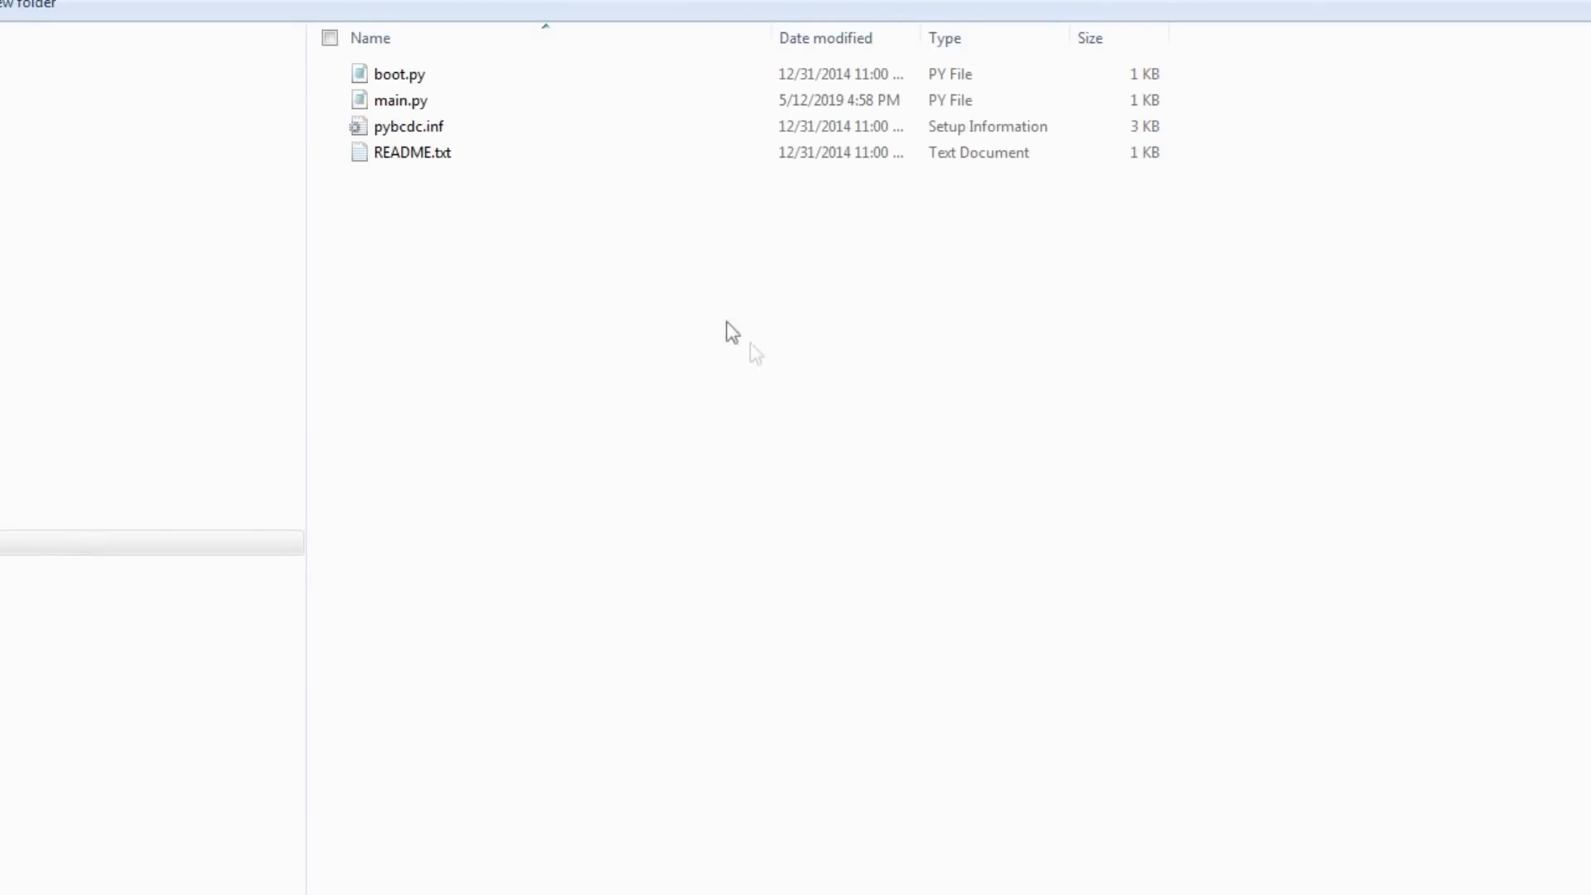
- Read boot.py and main.py's LED-blinking script in Notepad, then close main.py
{"action": "double_click", "coordinate": [398, 73]}
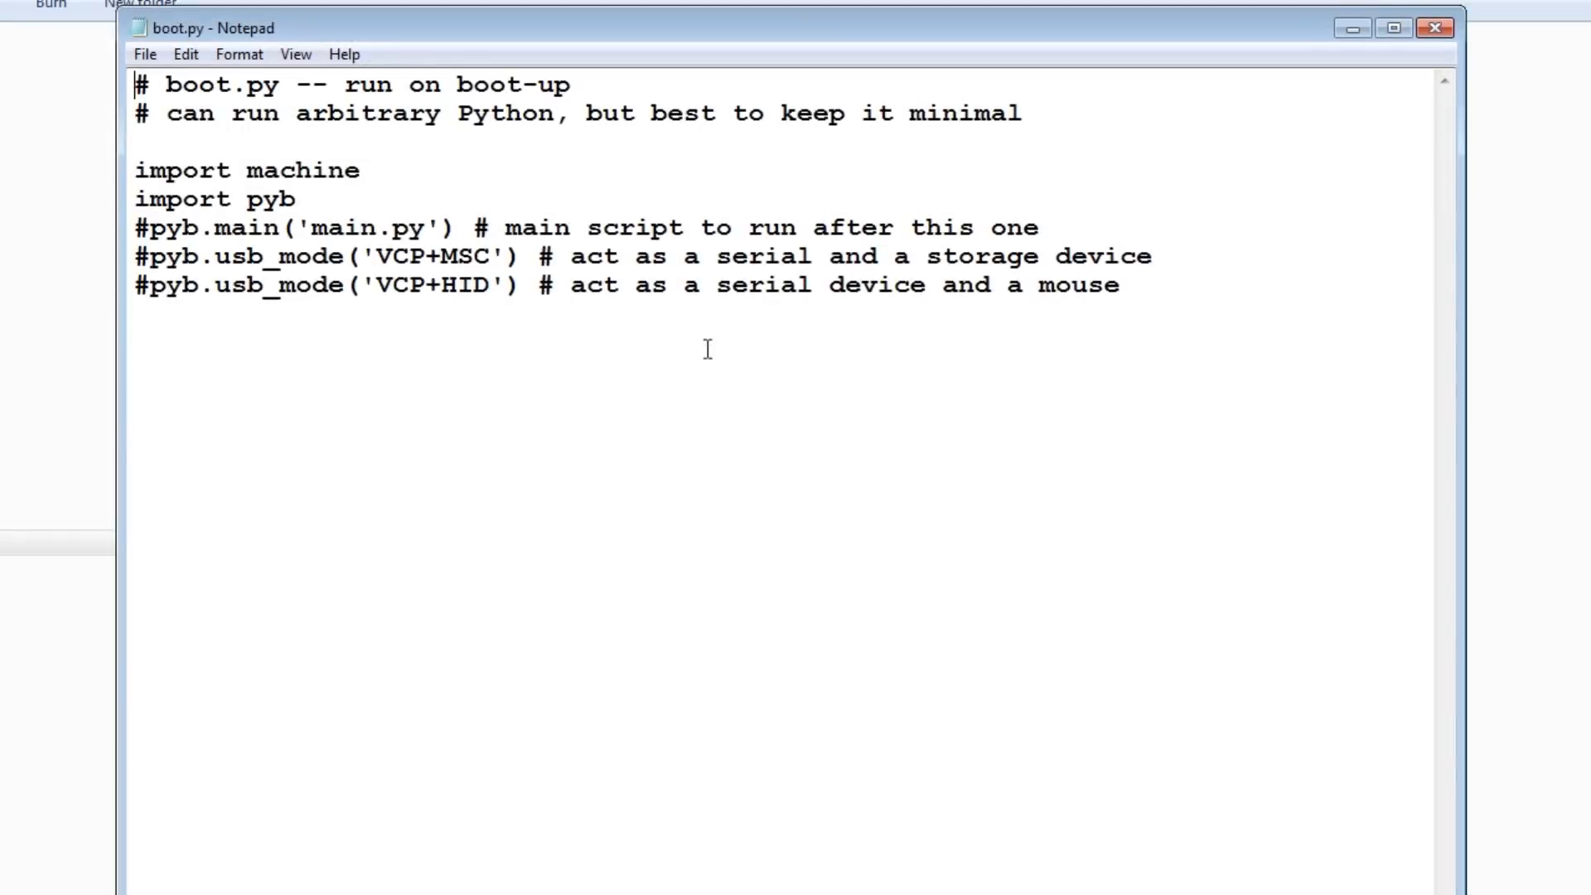
{"action": "mouse_move", "coordinate": [451, 356]}
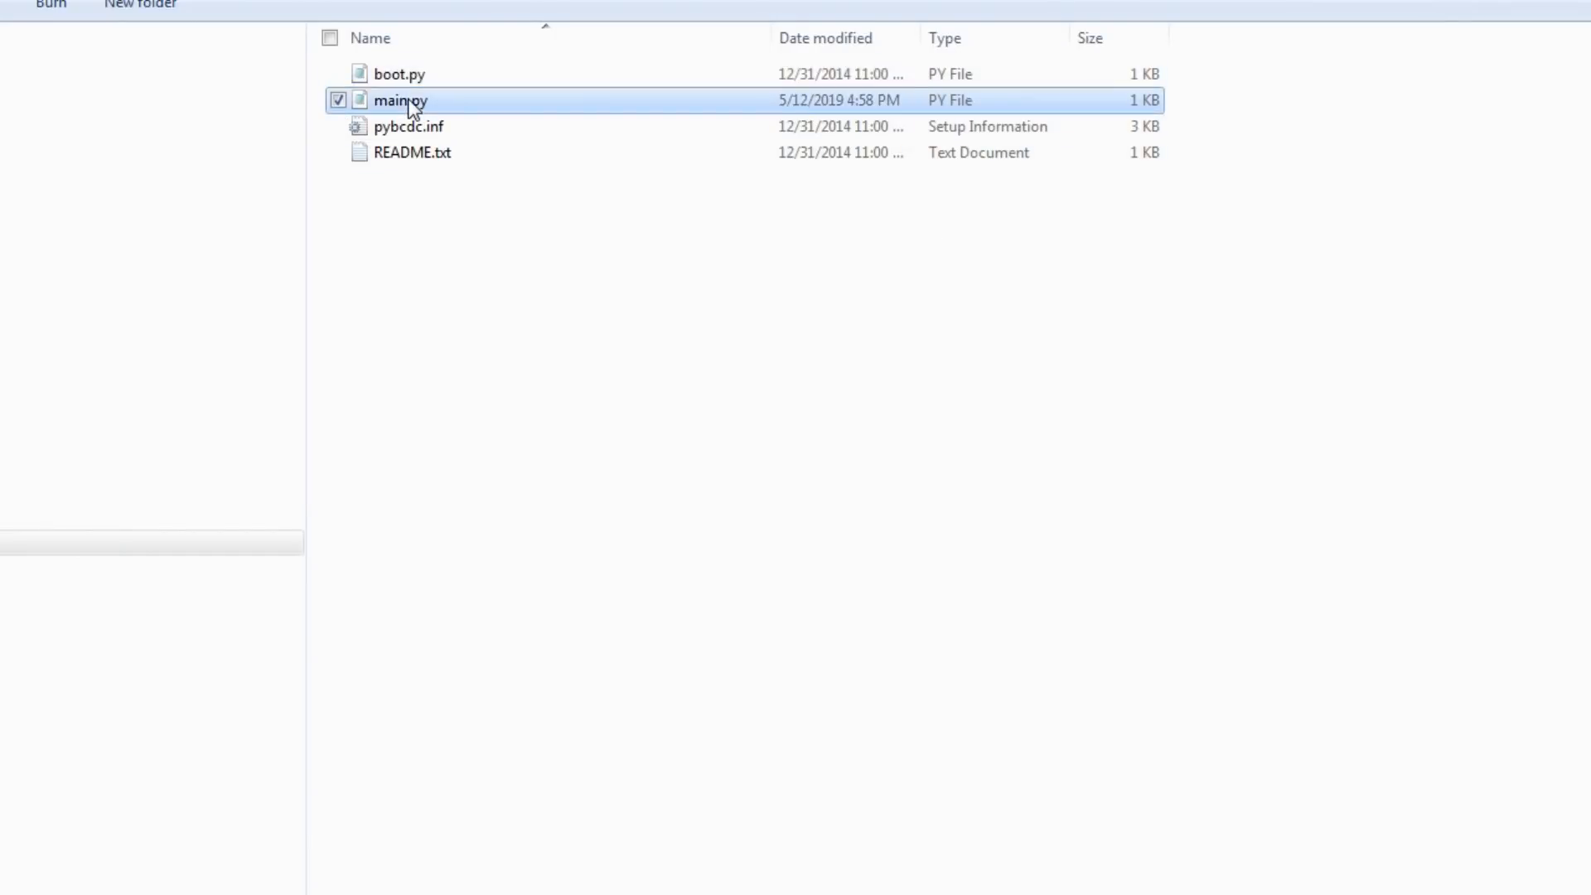
{"action": "double_click", "coordinate": [398, 99]}
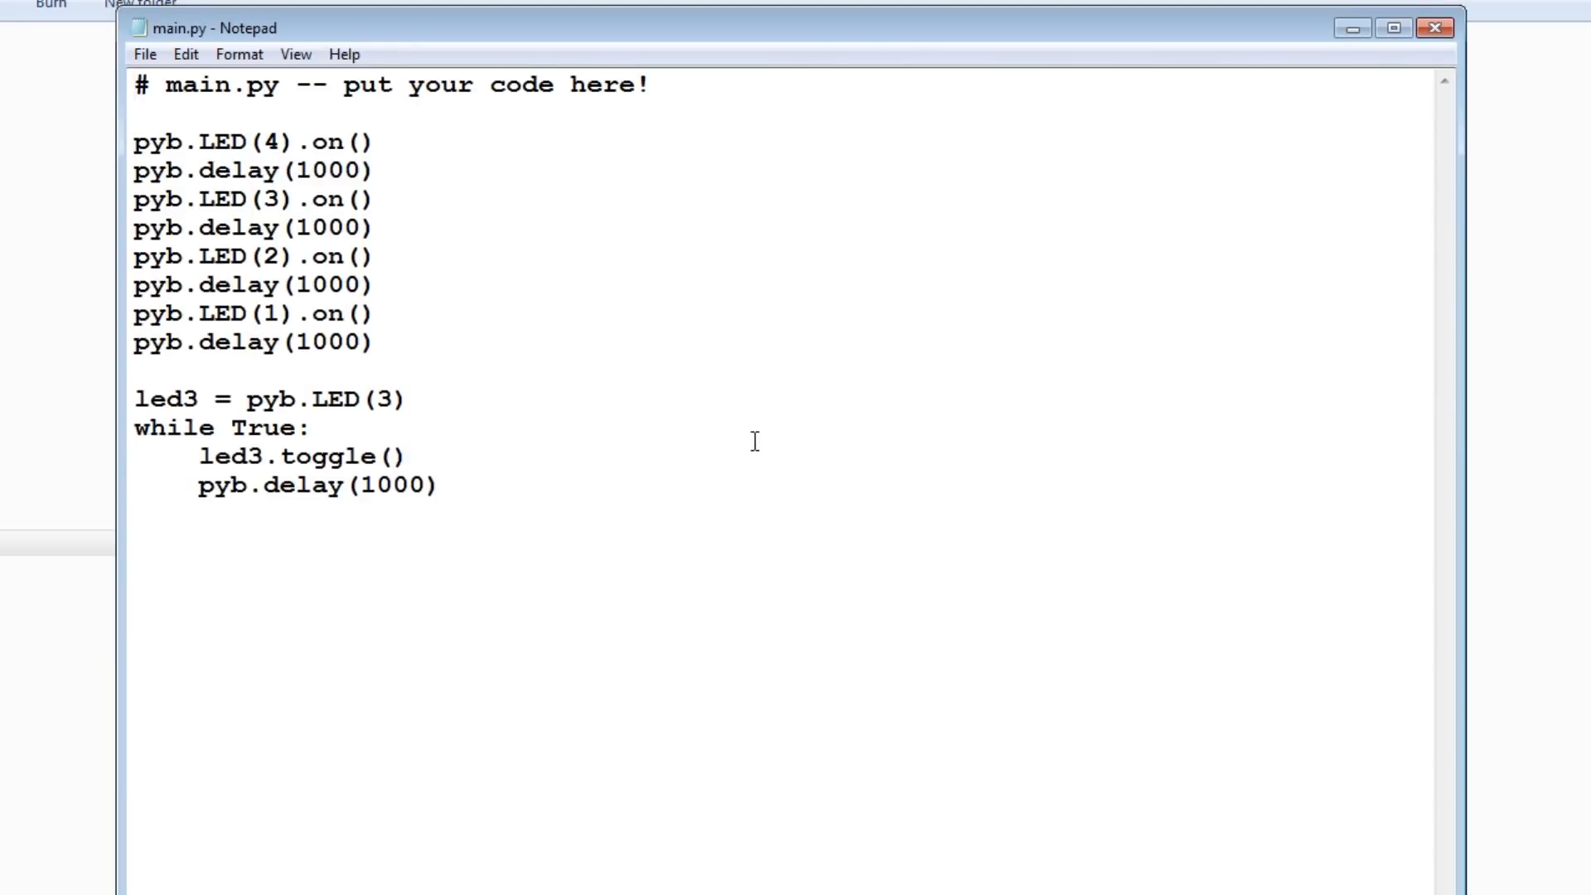
{"action": "mouse_move", "coordinate": [708, 274]}
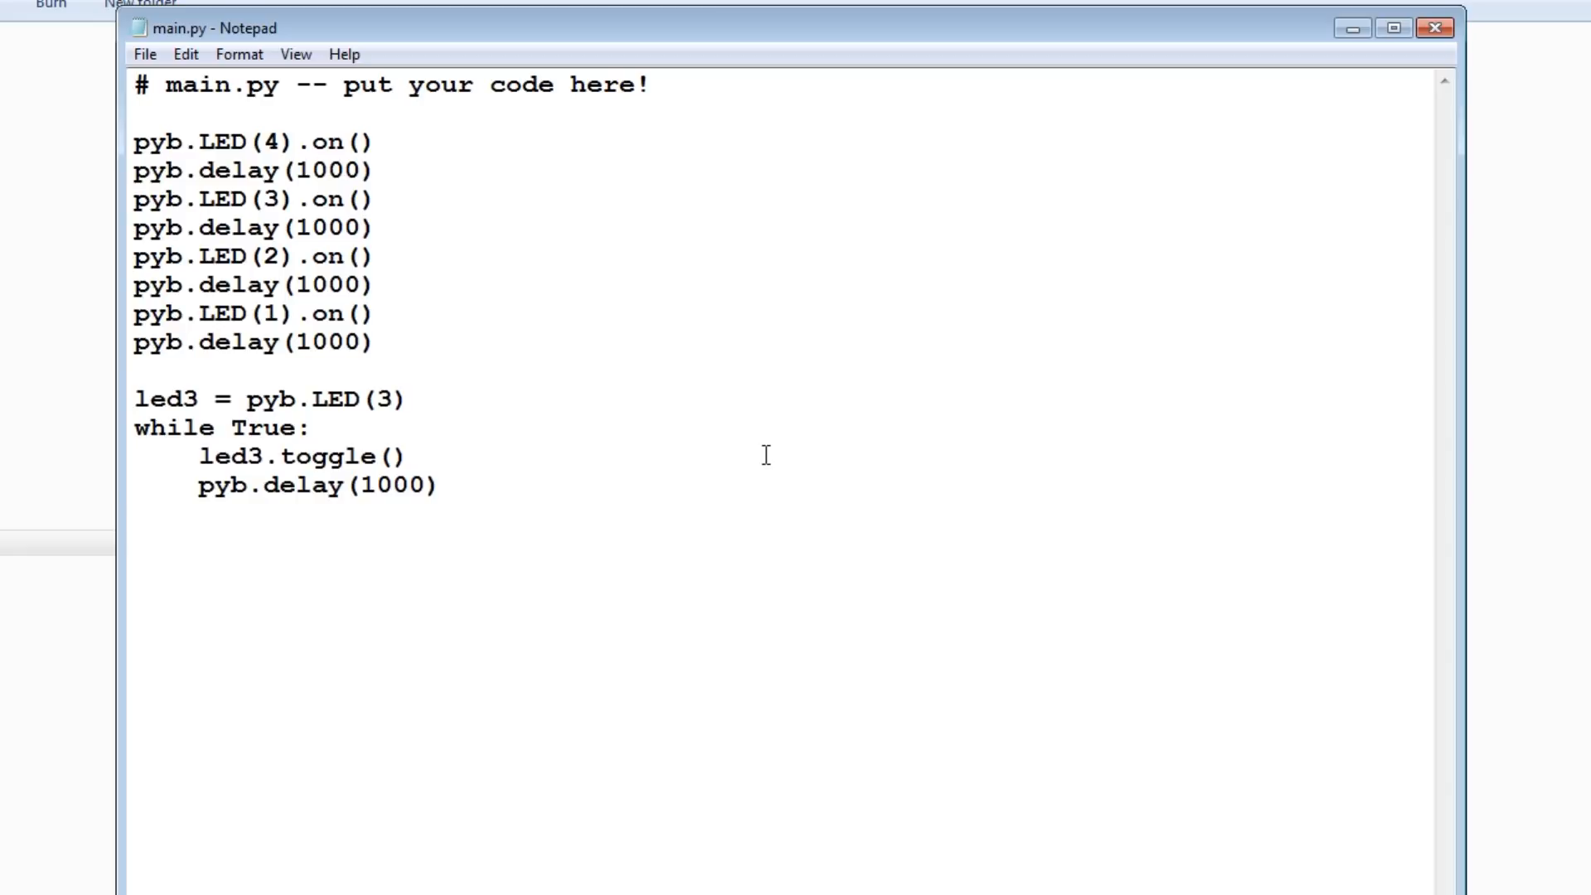
{"action": "left_click", "coordinate": [135, 86]}
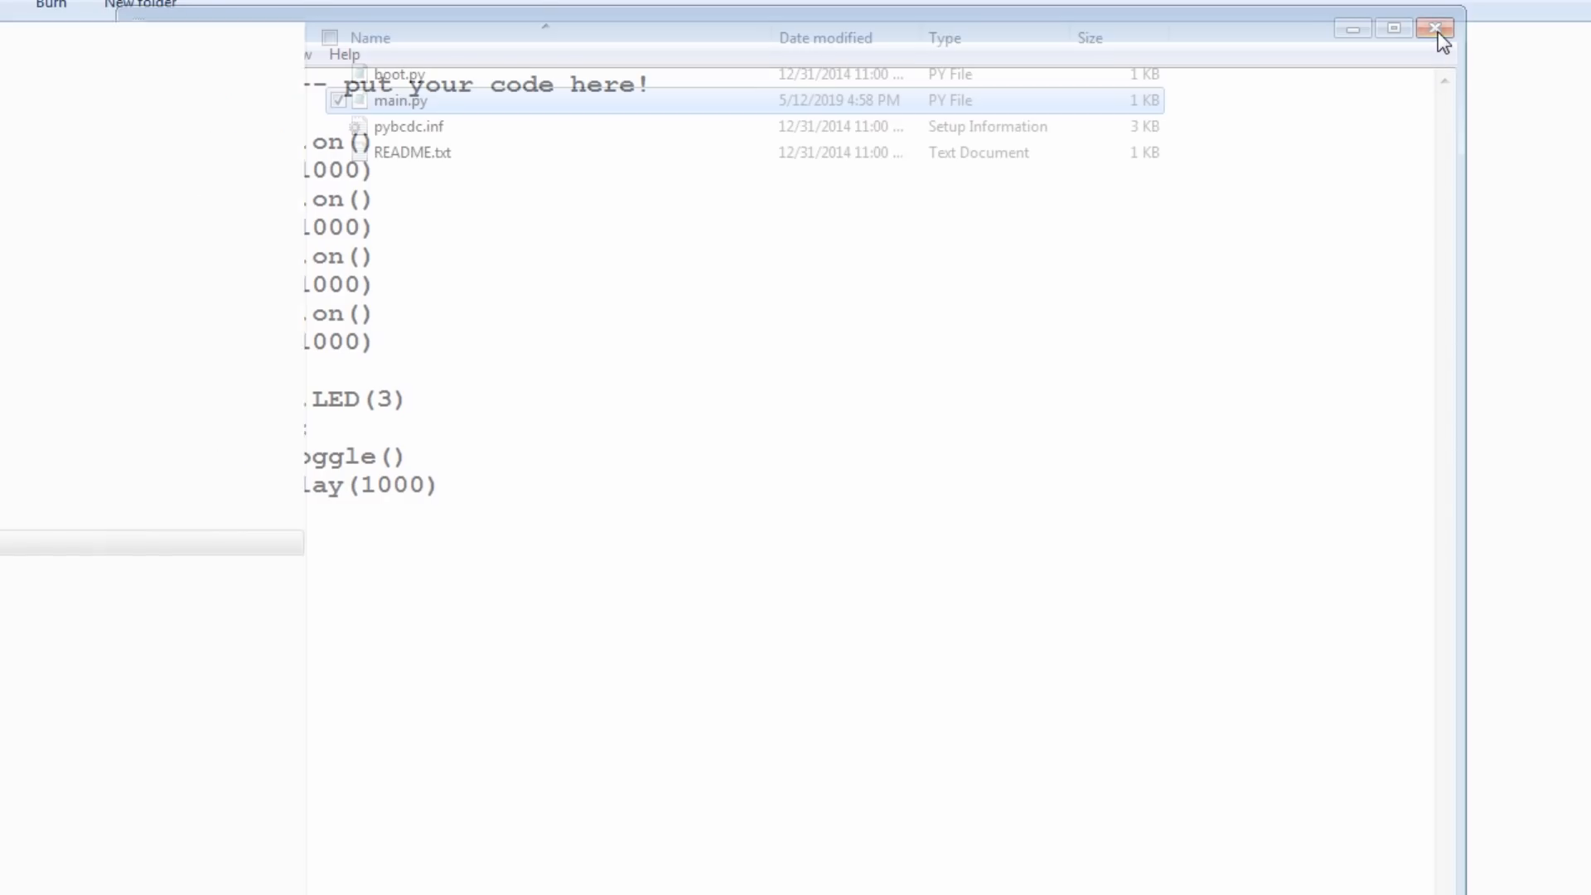
- View pybcdc.inf's USB driver entries, then open README.txt's getting-started notes
{"action": "double_click", "coordinate": [410, 126]}
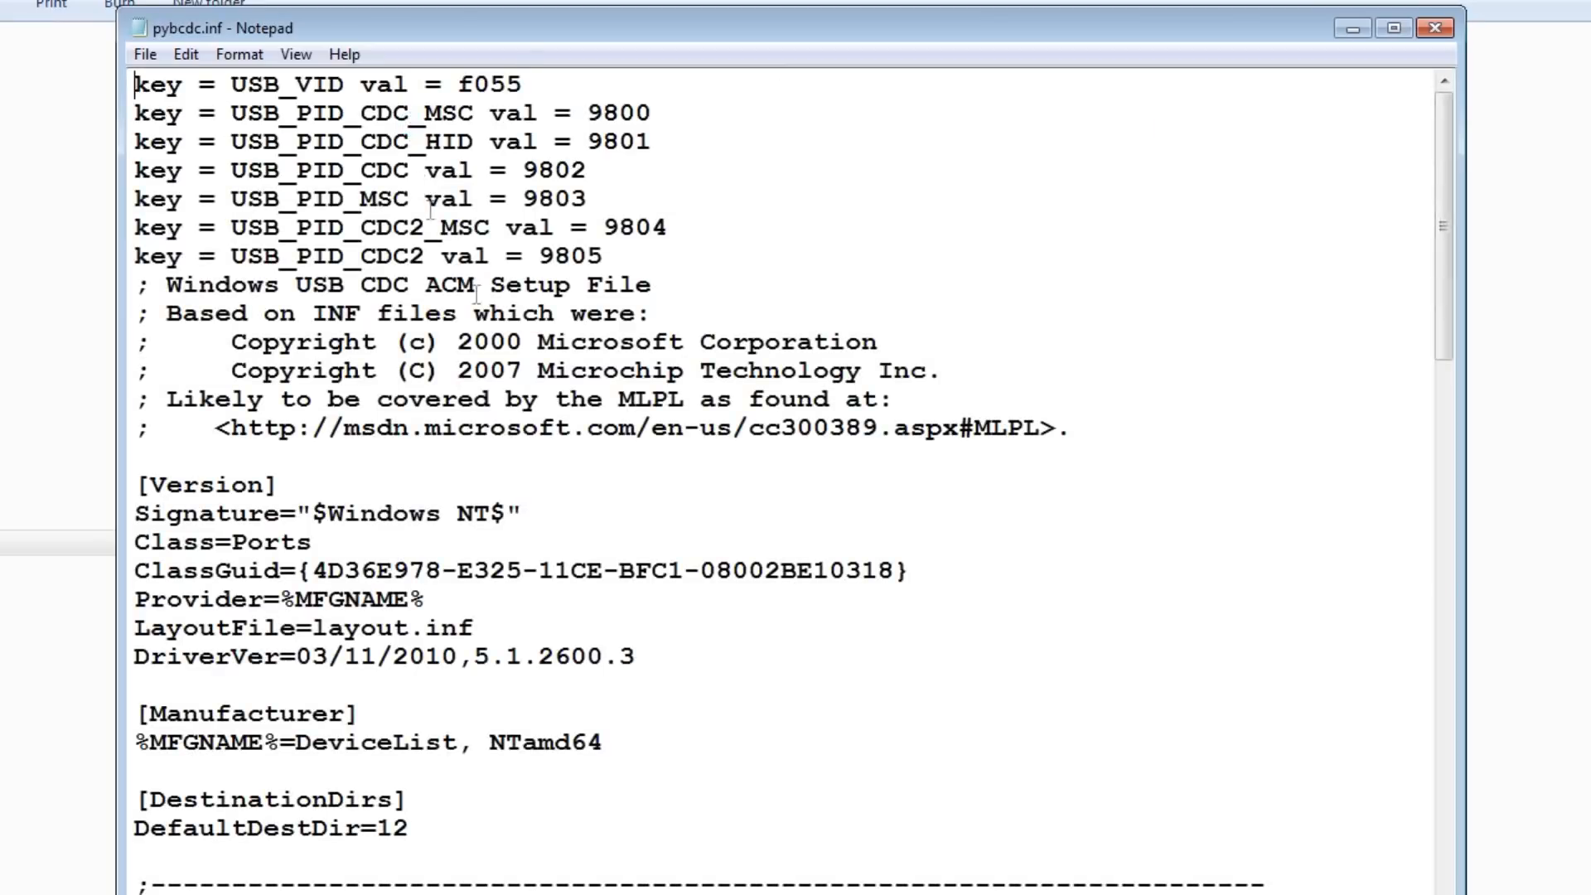
{"action": "mouse_move", "coordinate": [1398, 568]}
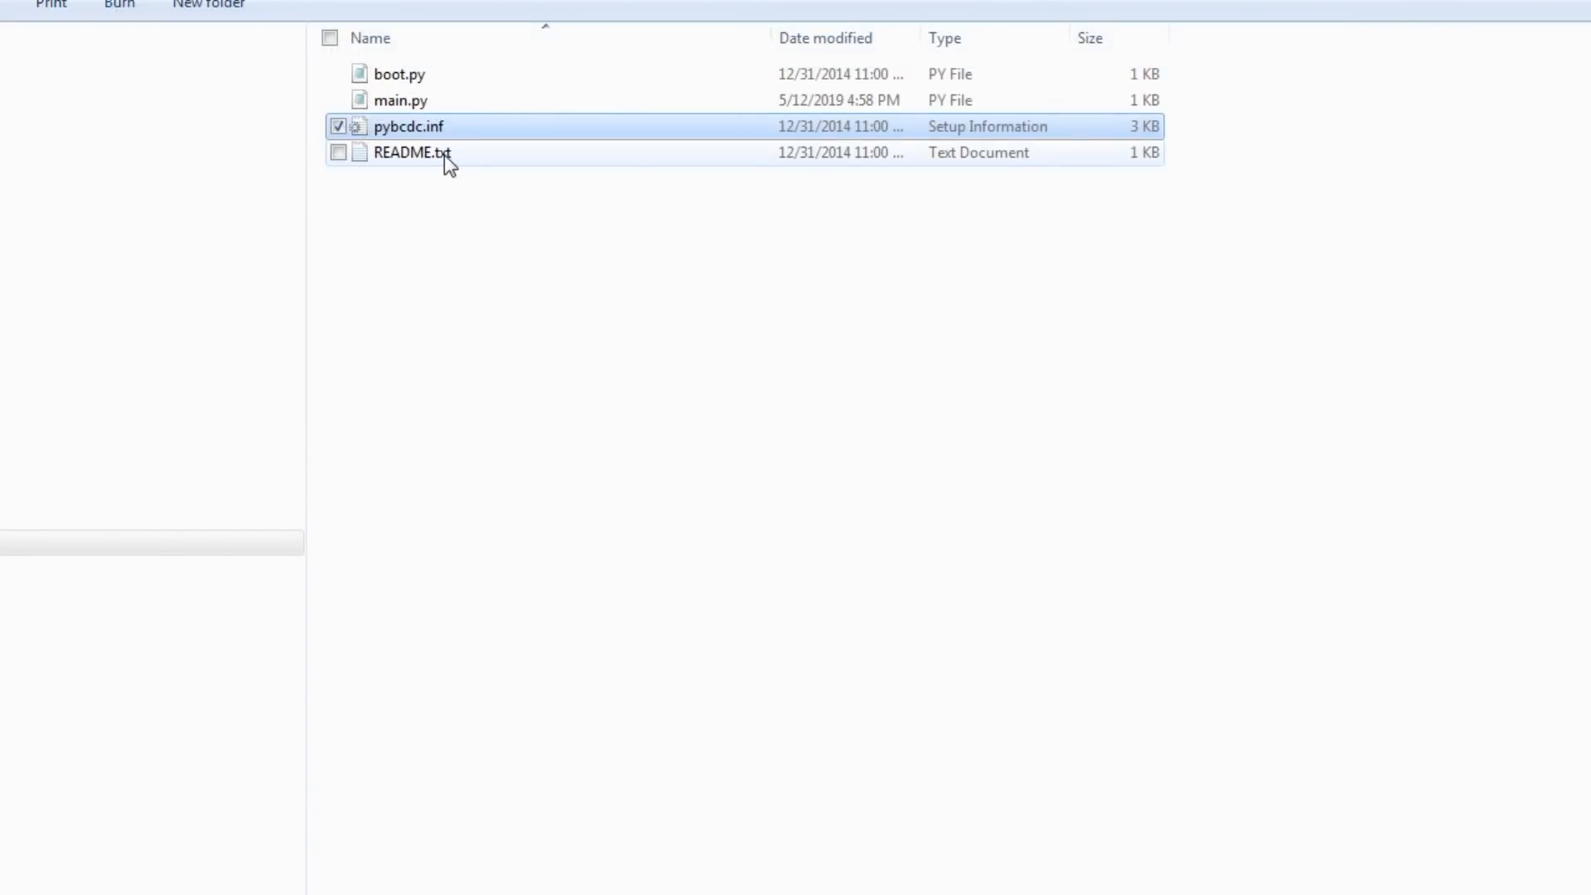
{"action": "double_click", "coordinate": [412, 152]}
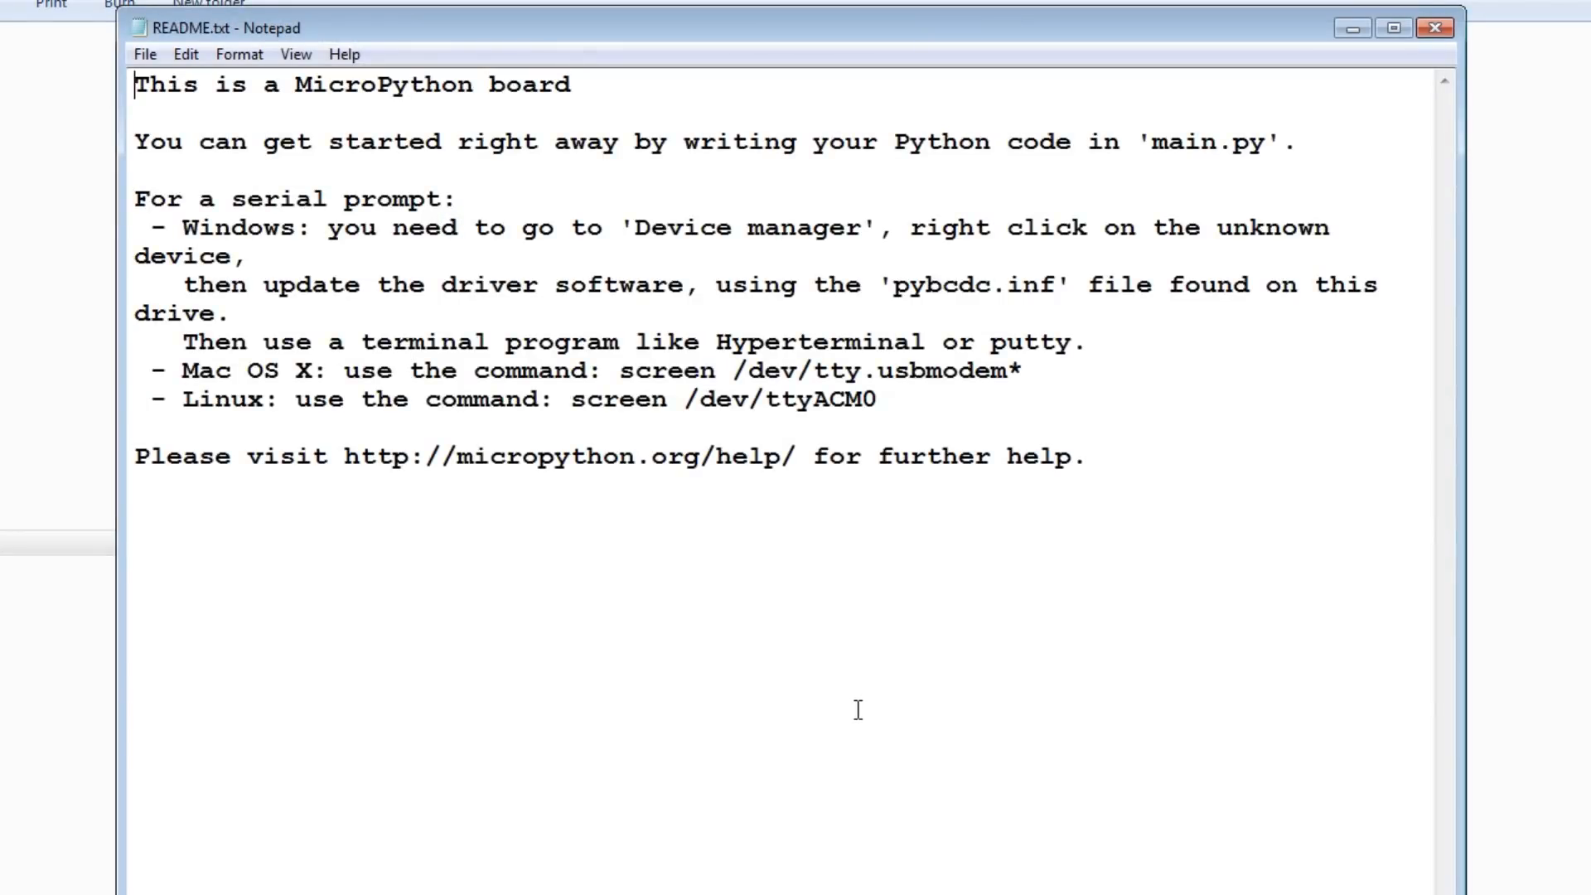
{"action": "mouse_move", "coordinate": [964, 725]}
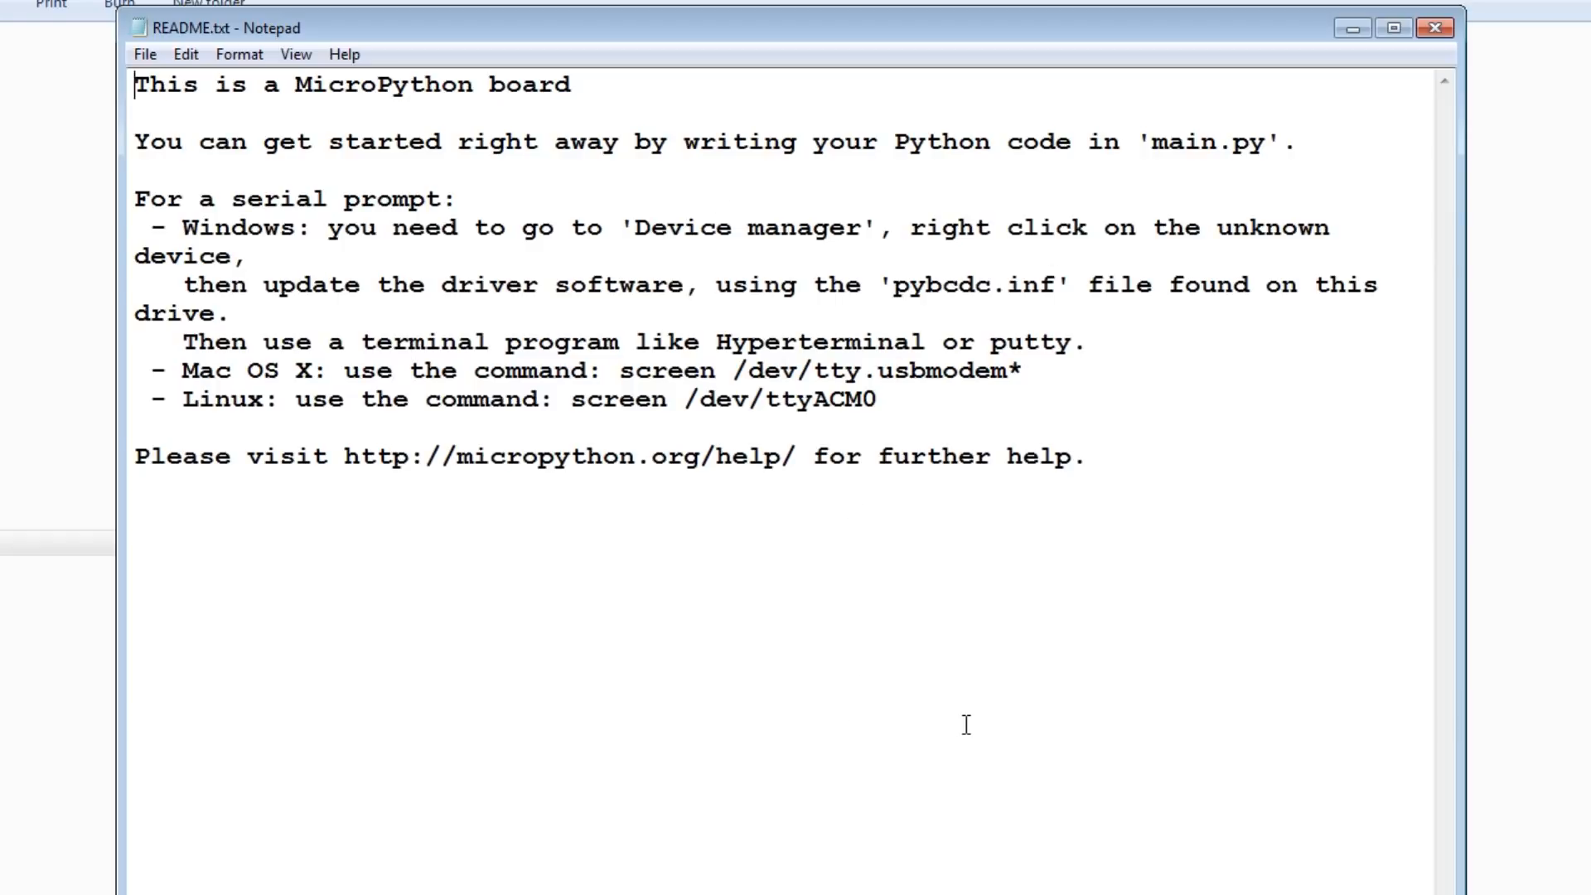
- Close the README window and reopen main.py from the PYBFLASH drive
{"action": "left_click", "coordinate": [1434, 27]}
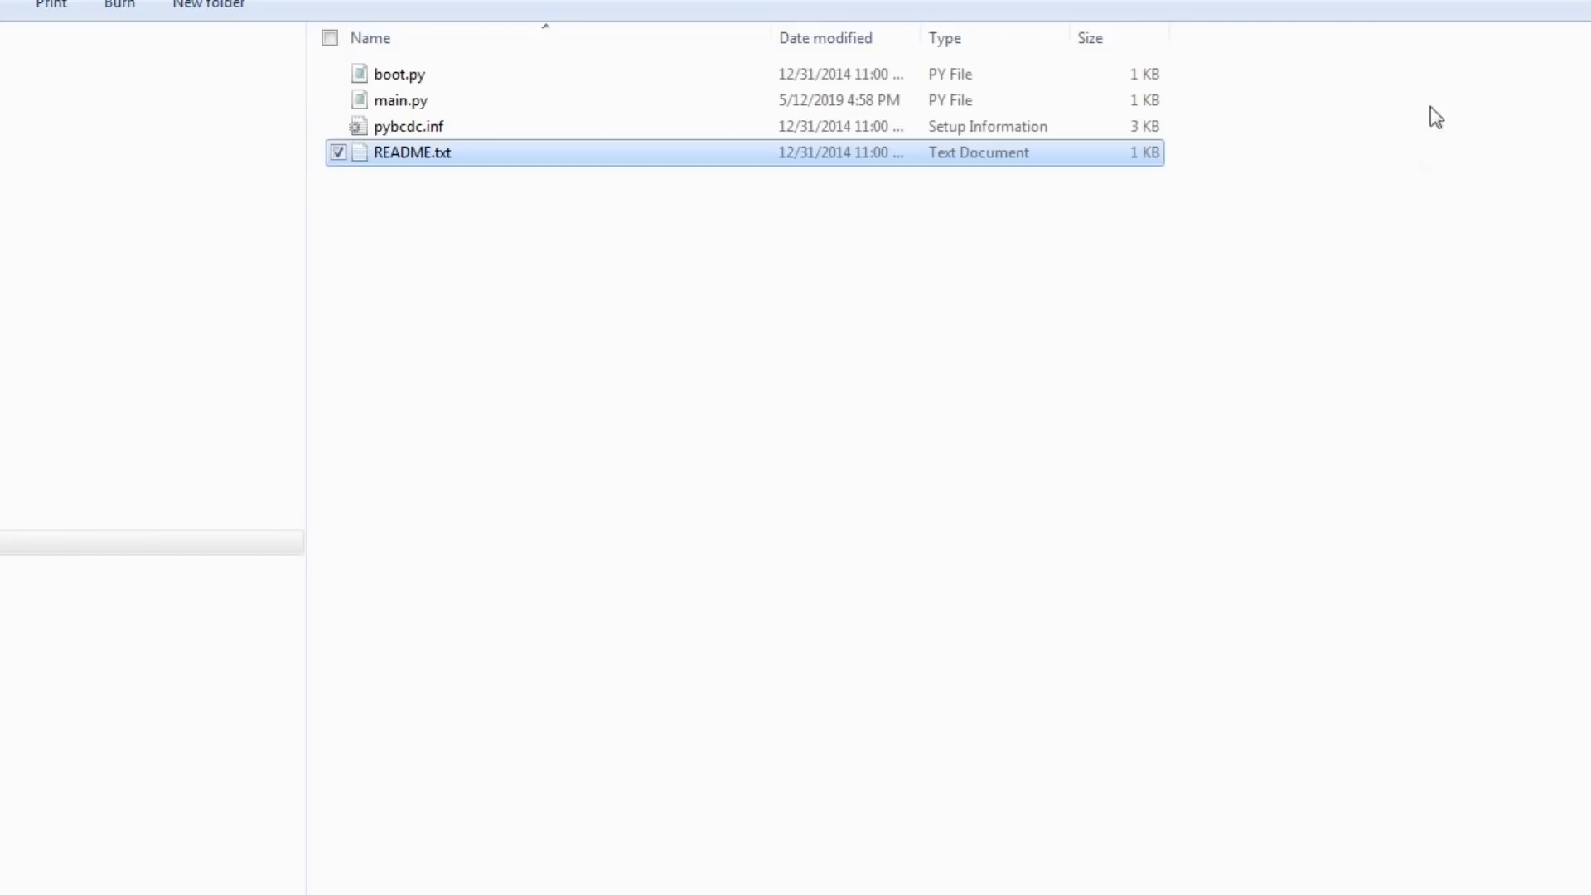
{"action": "mouse_move", "coordinate": [922, 537]}
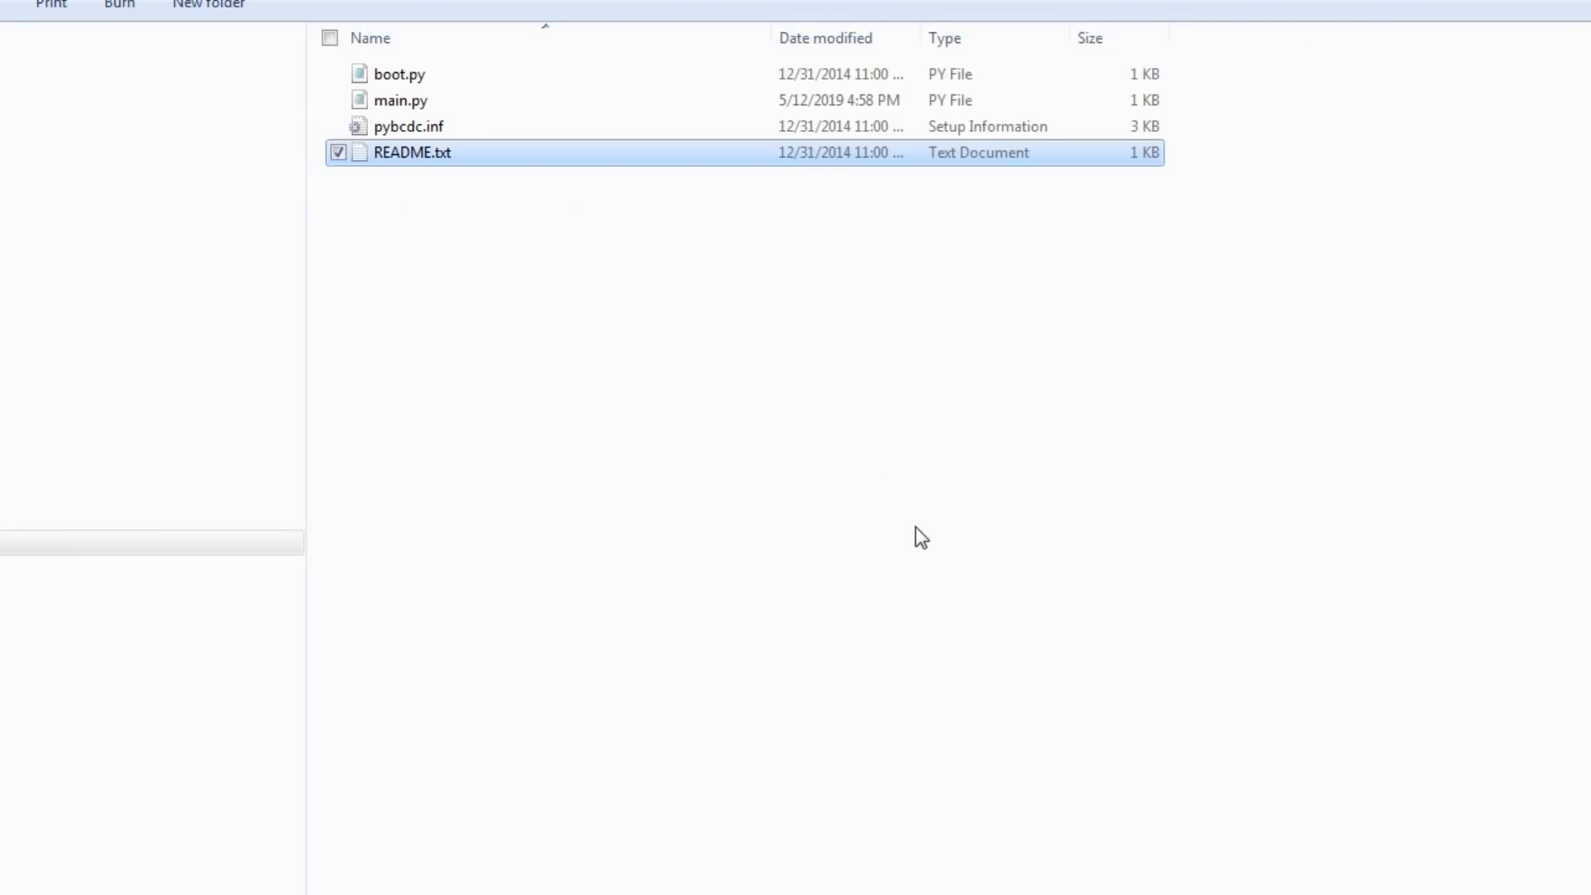
{"action": "left_click", "coordinate": [398, 100]}
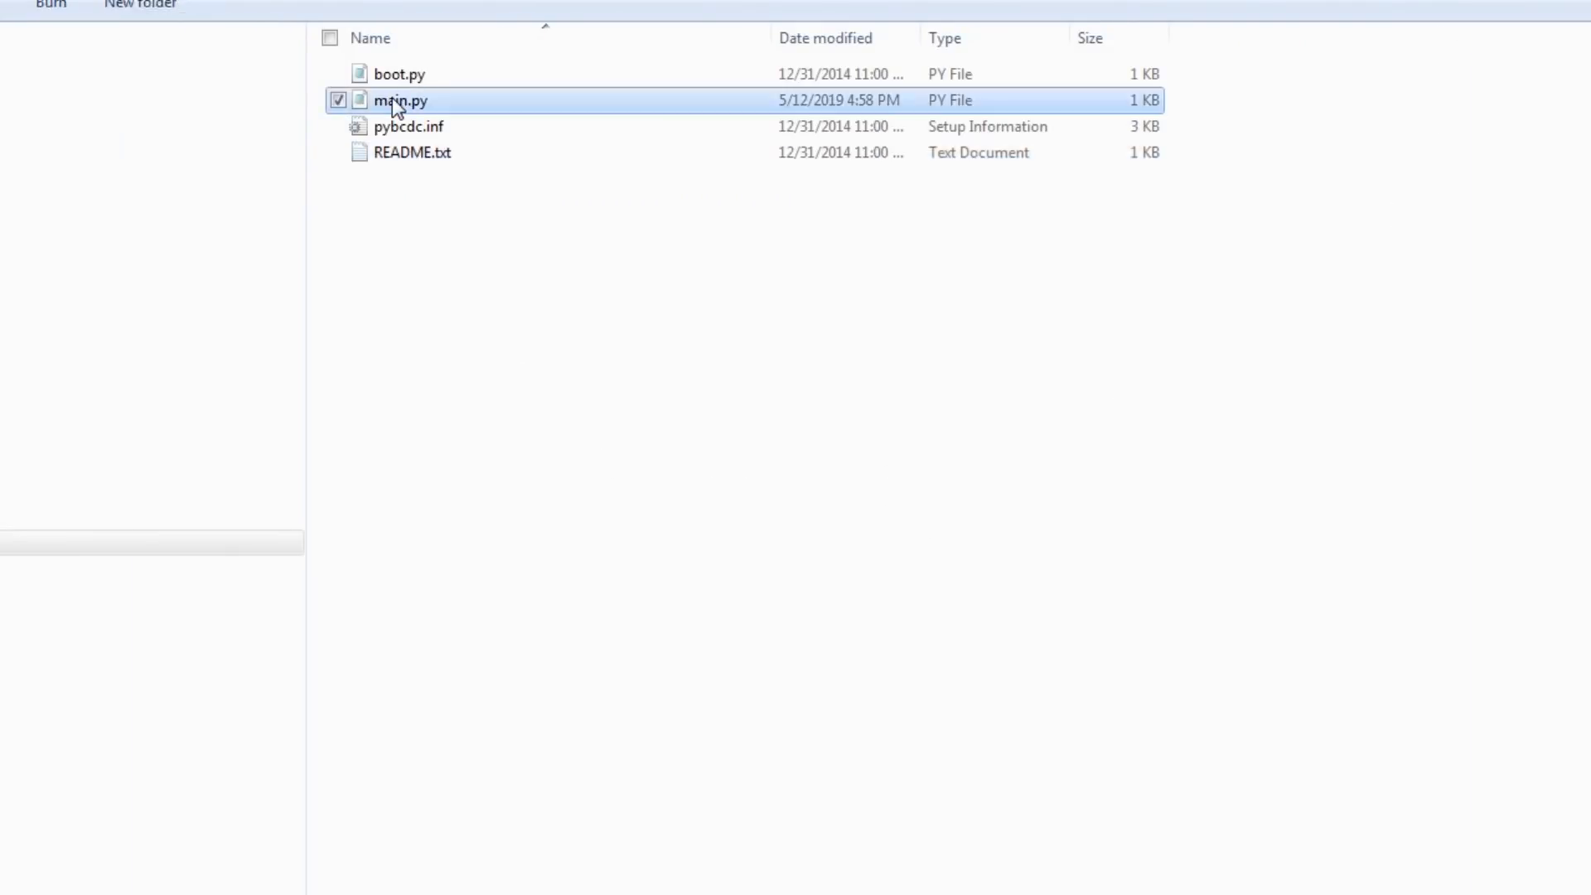
{"action": "double_click", "coordinate": [399, 101]}
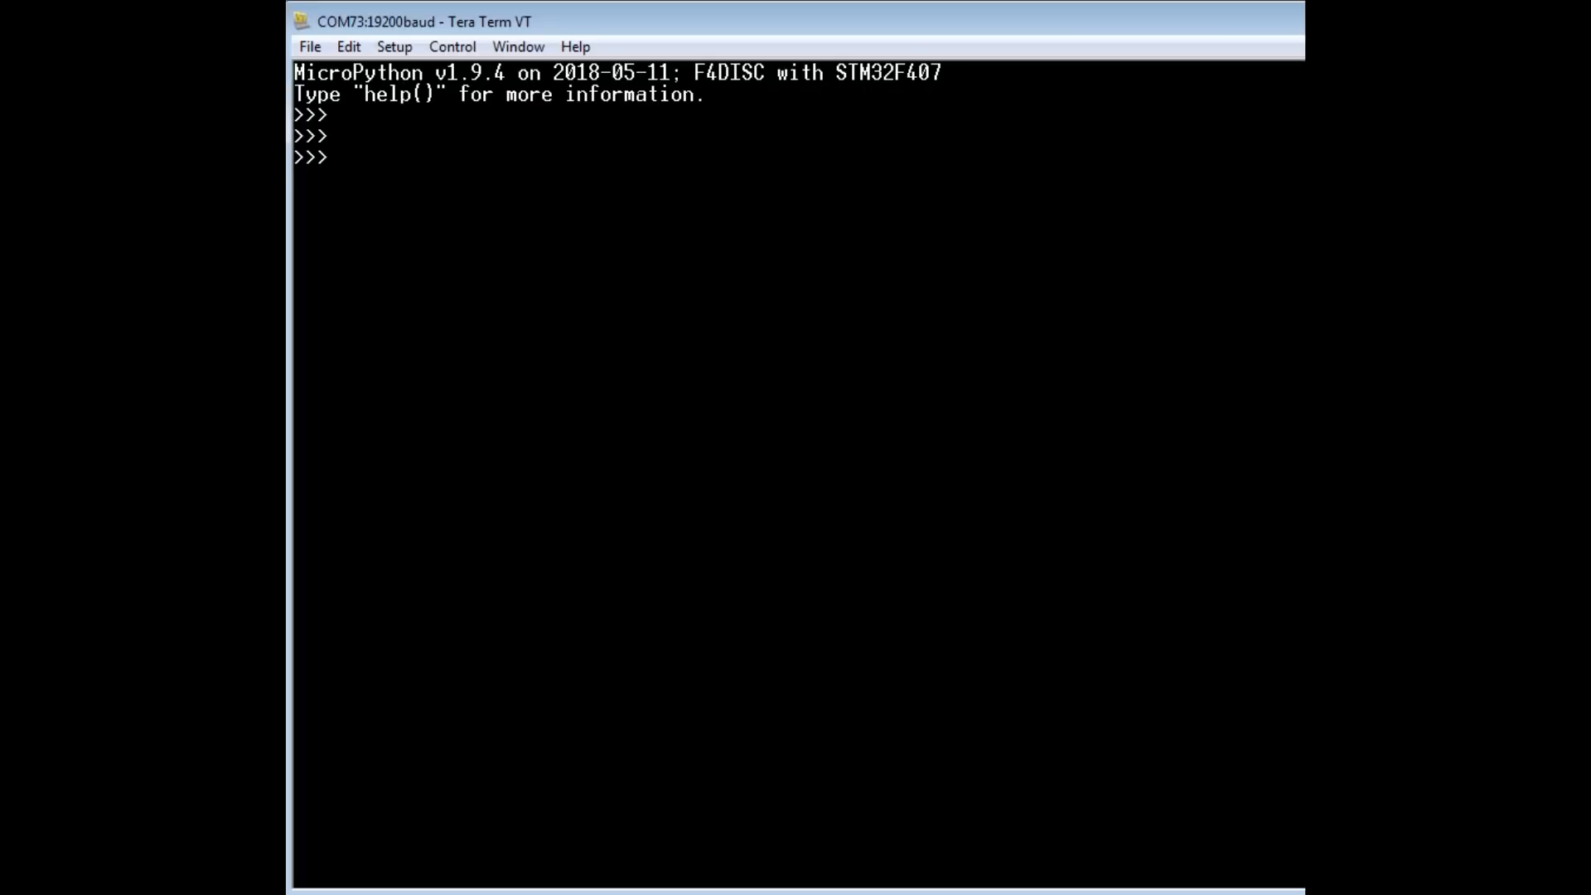
- Evaluate 2 + 3, 8 / 4 and 2 ** 3 at the REPL, getting 5, 2.0 and 8
{"action": "type", "text": "2 + 3"}
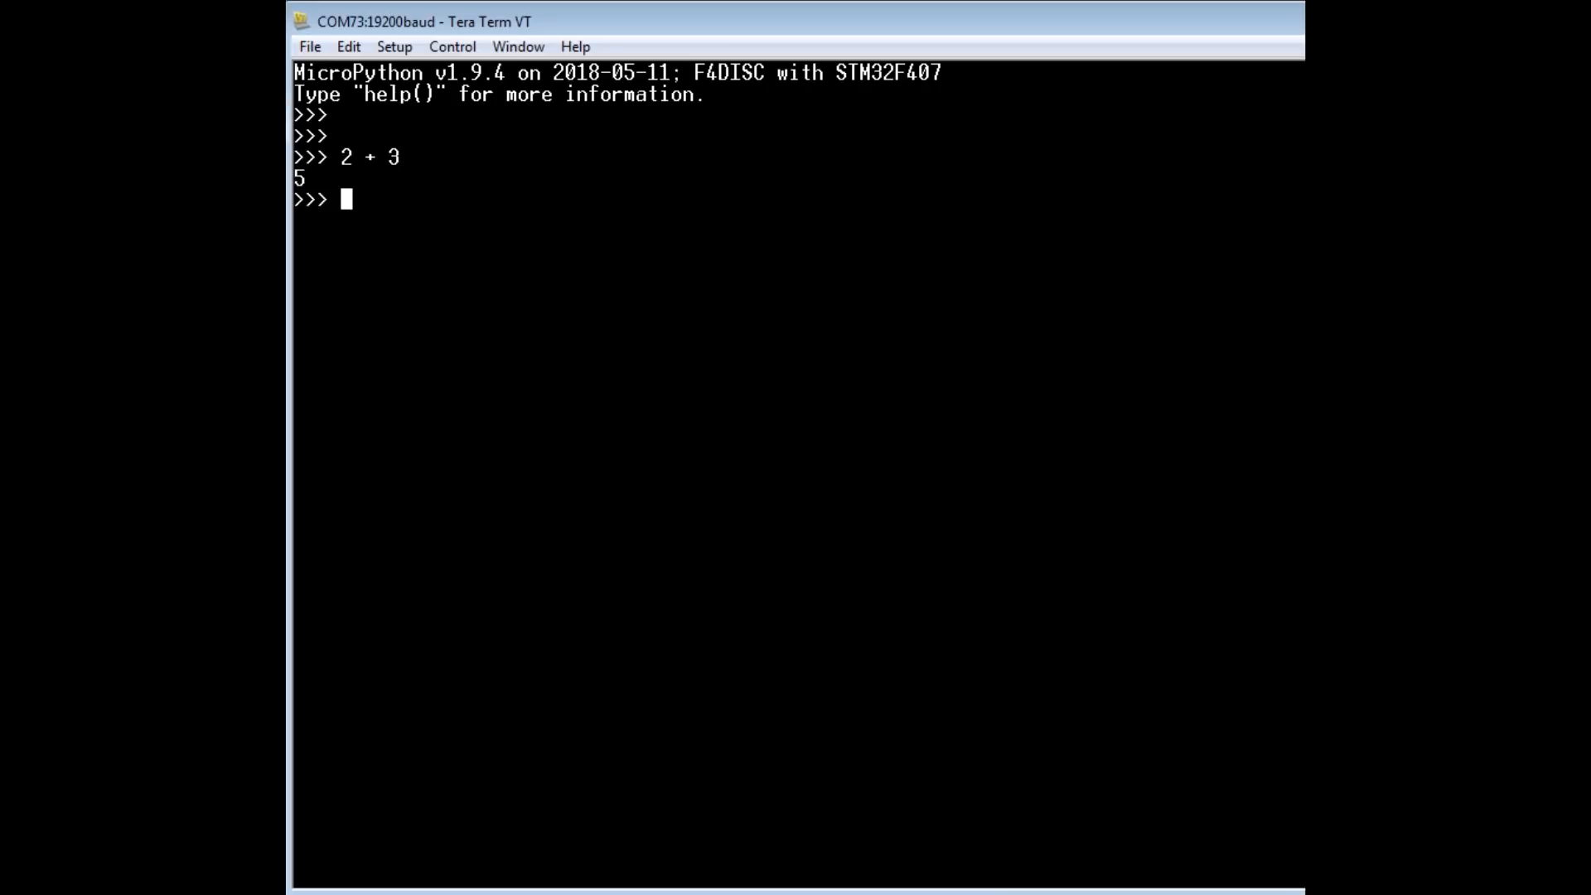
{"action": "type", "text": "8"}
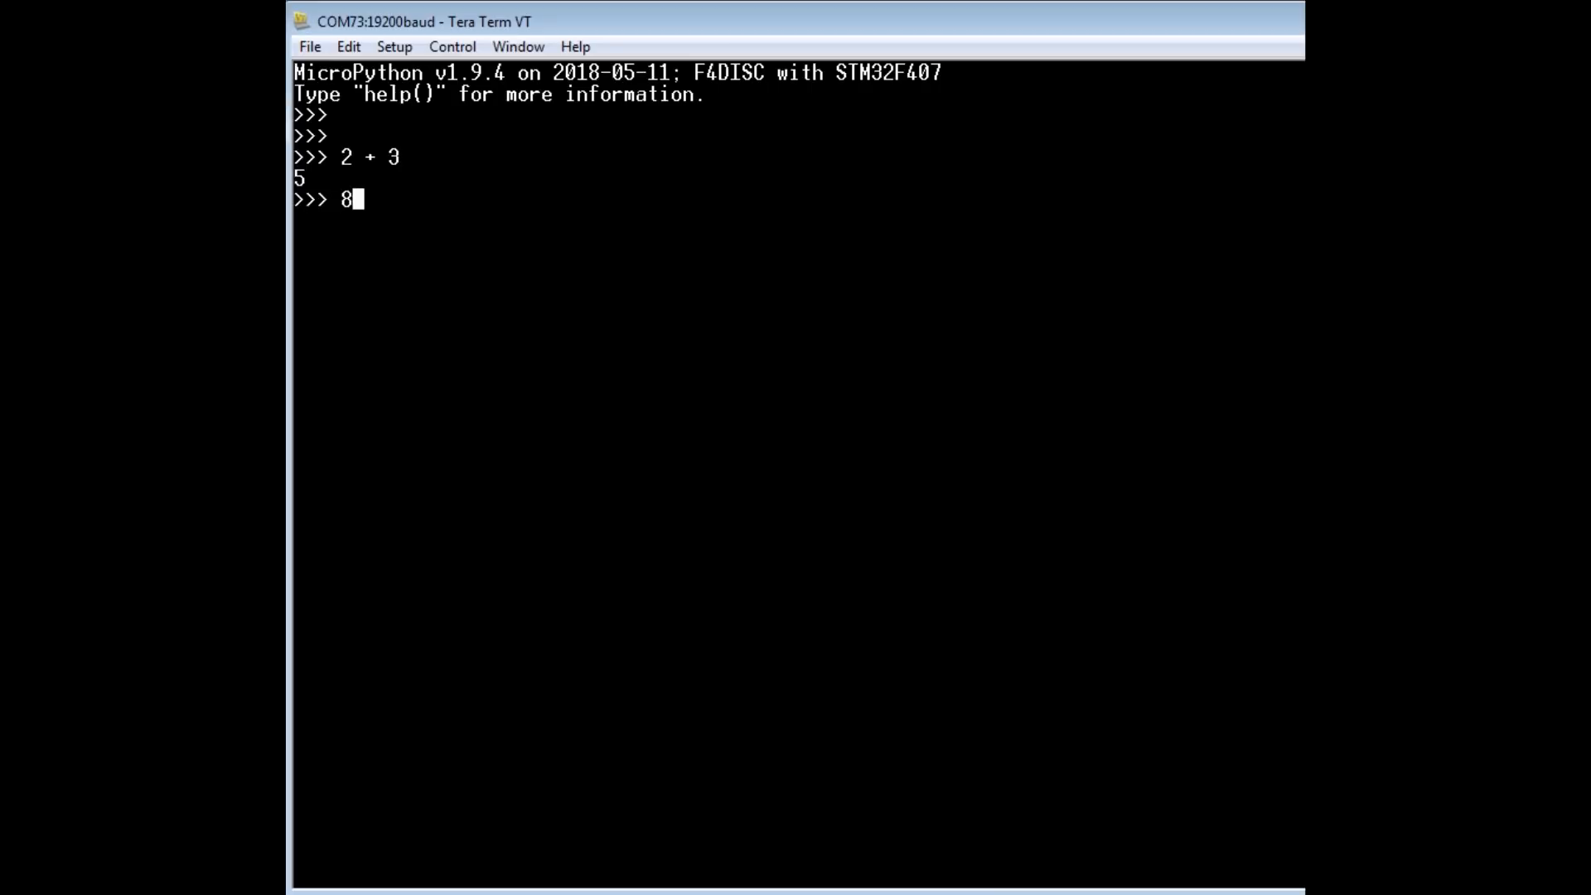
{"action": "type", "text": "/ 4"}
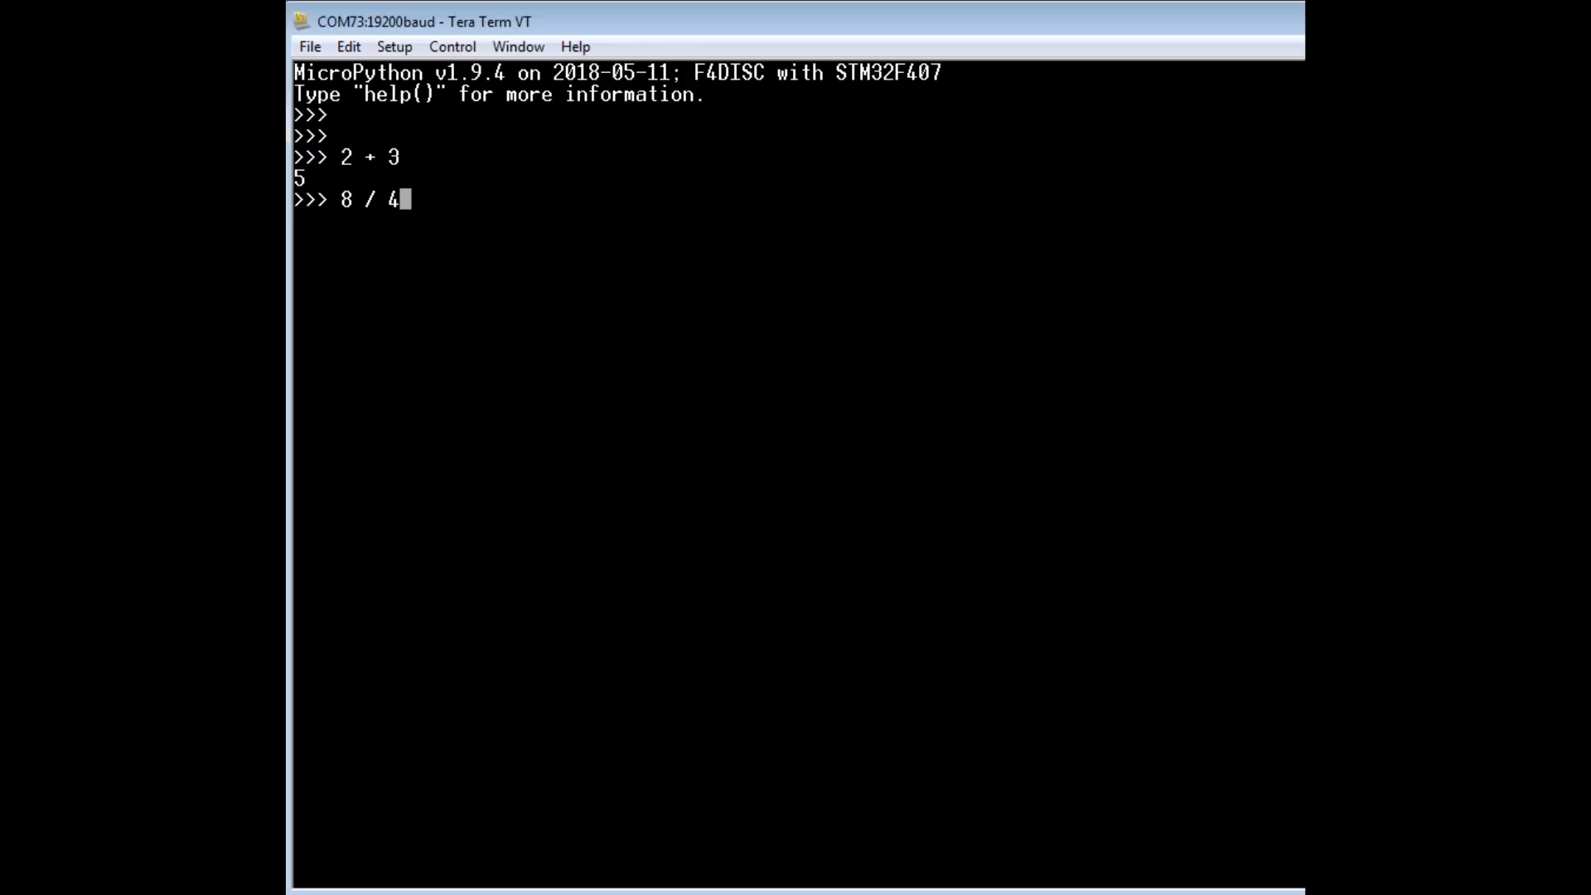
{"action": "key", "text": "Return"}
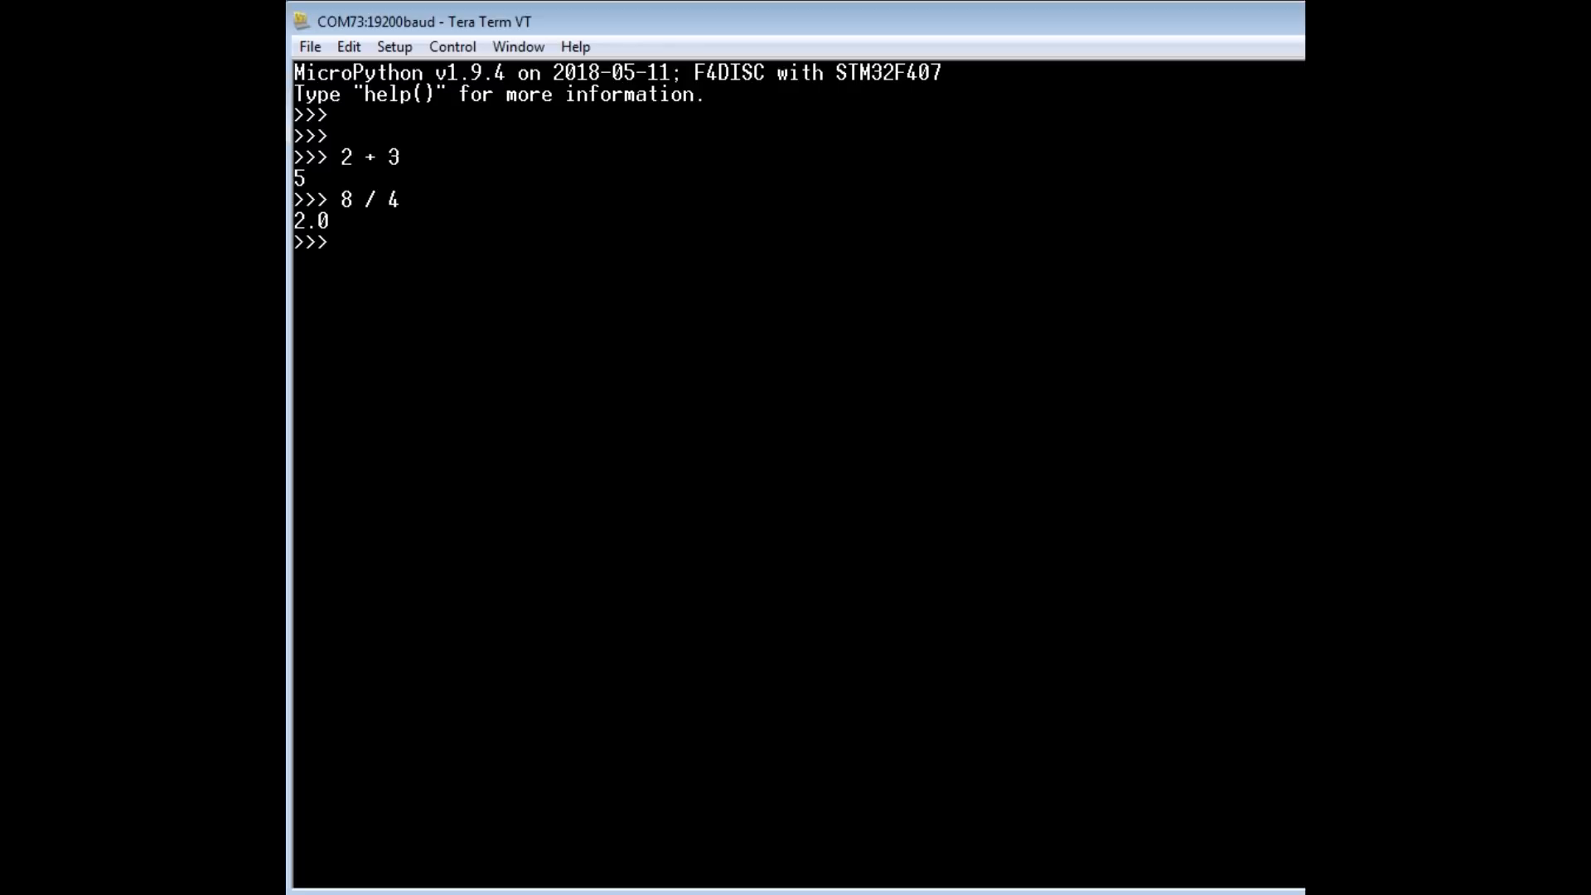
{"action": "key", "text": "Return"}
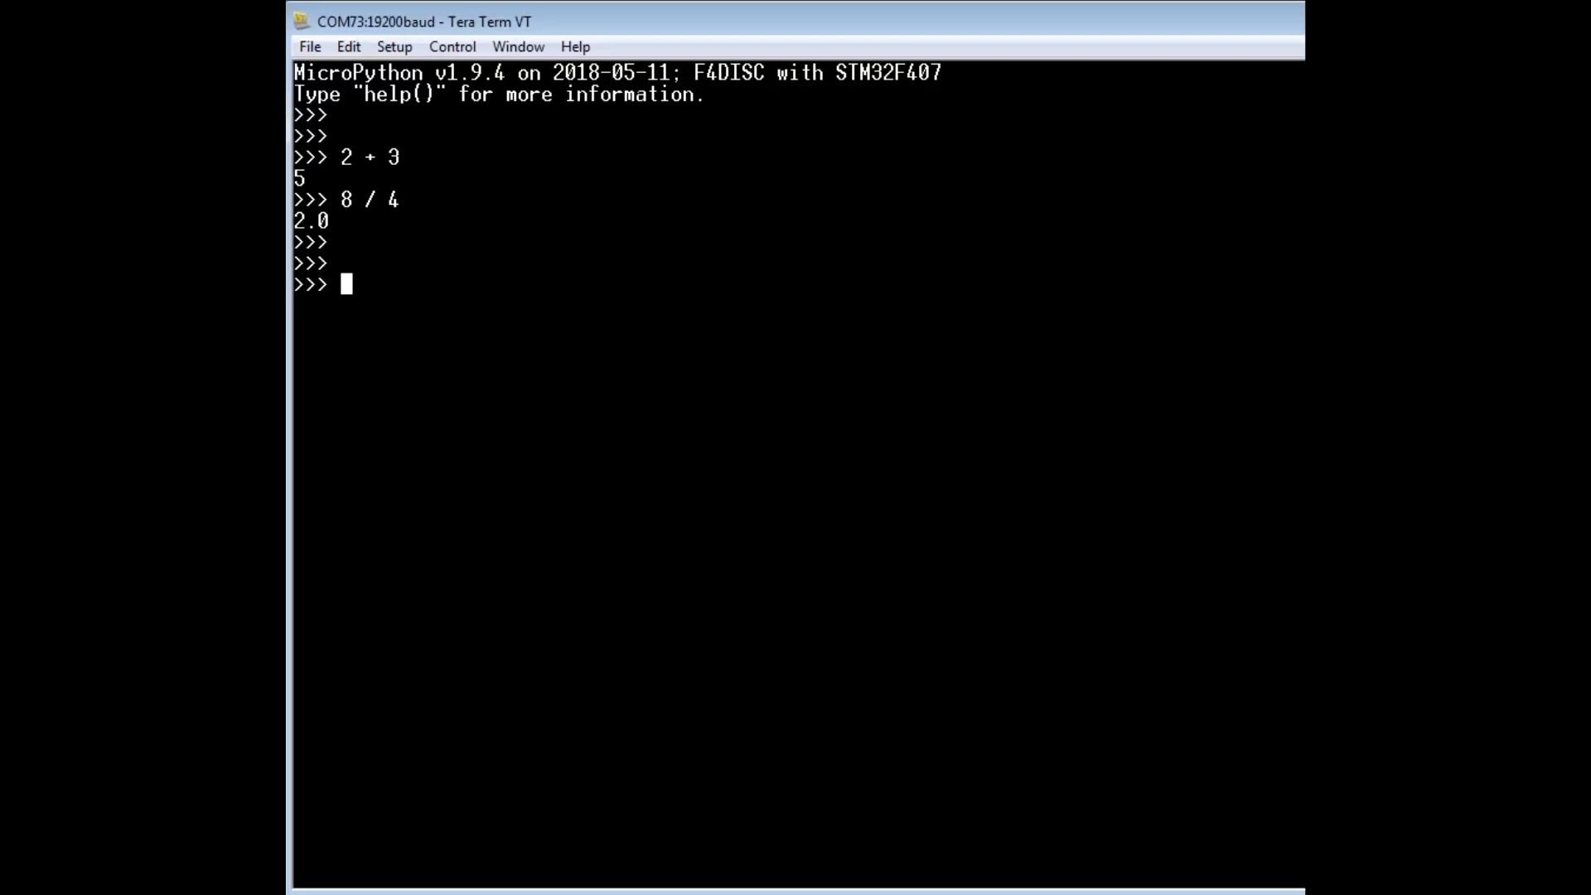
{"action": "type", "text": "2"}
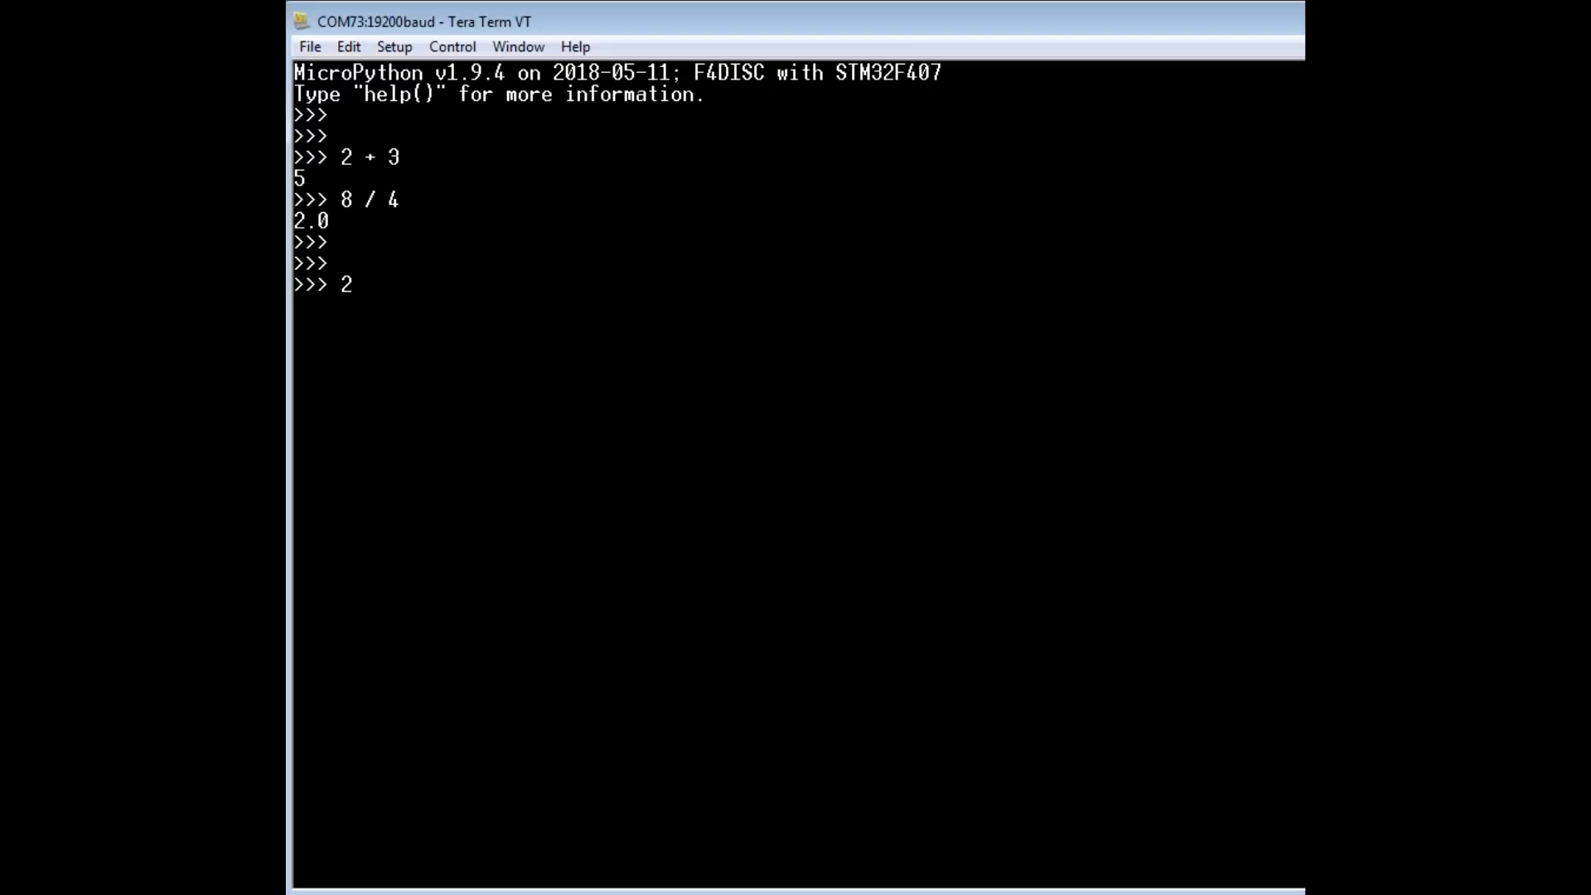
{"action": "type", "text": "** 3"}
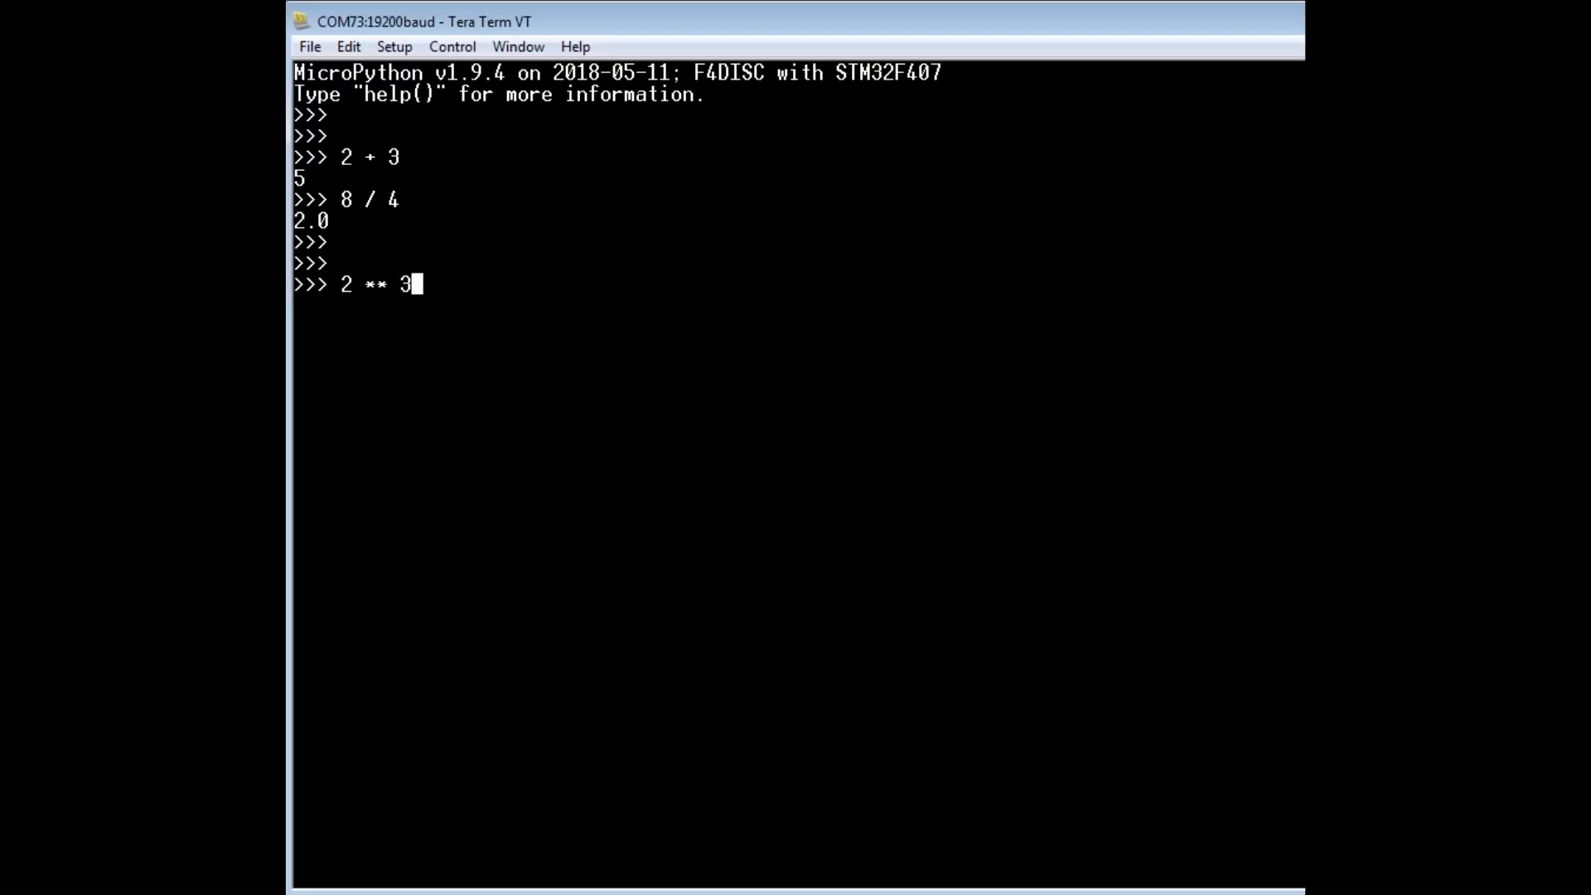
{"action": "key", "text": "Return"}
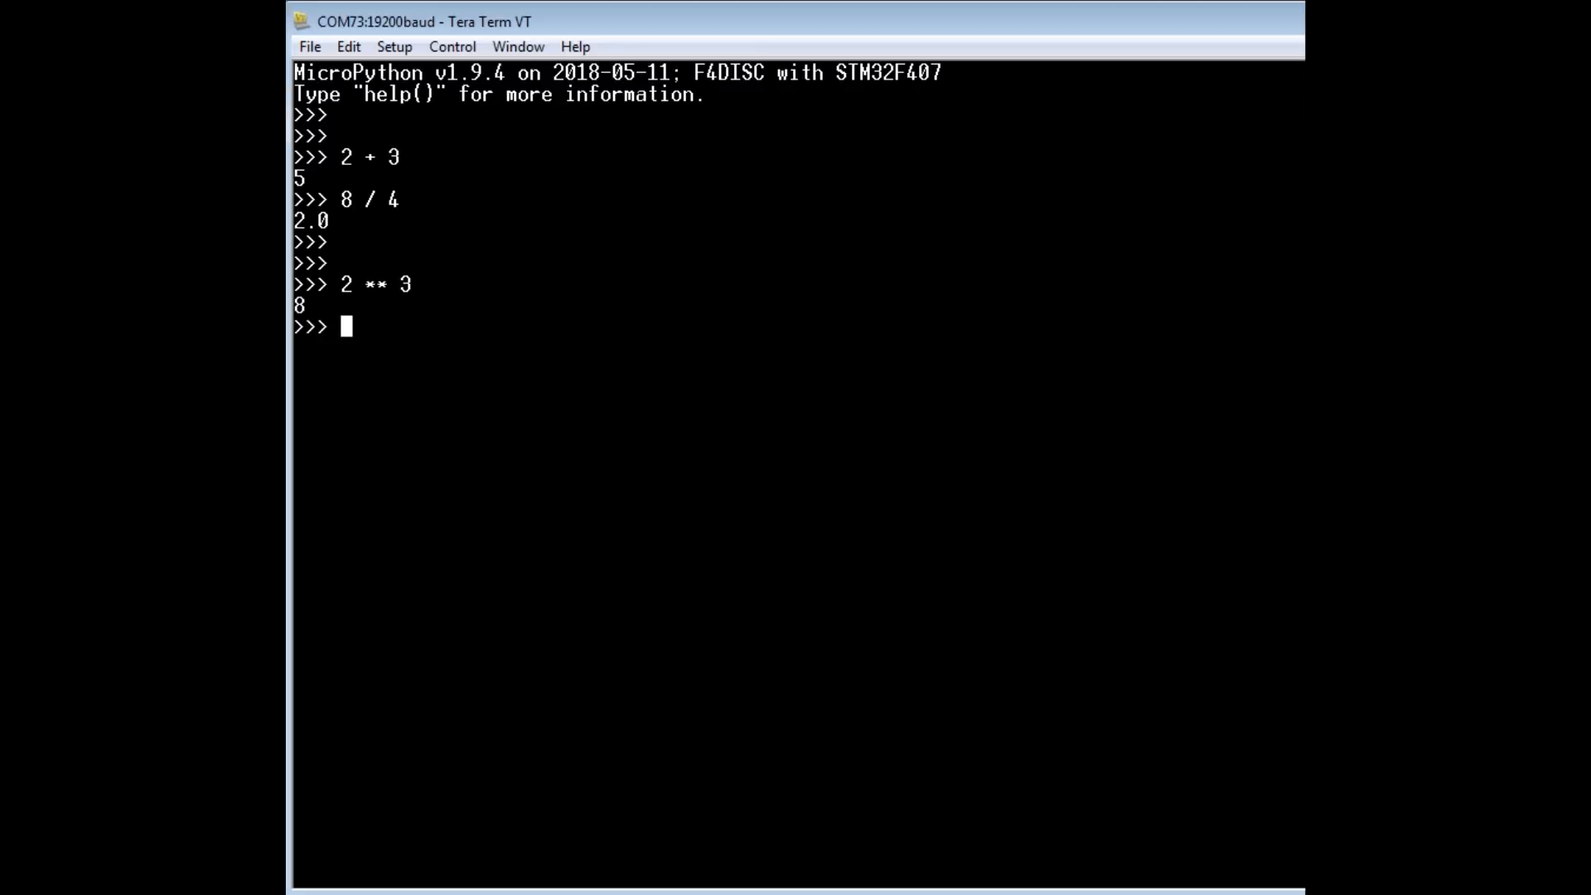
{"action": "type", "text": "hel"}
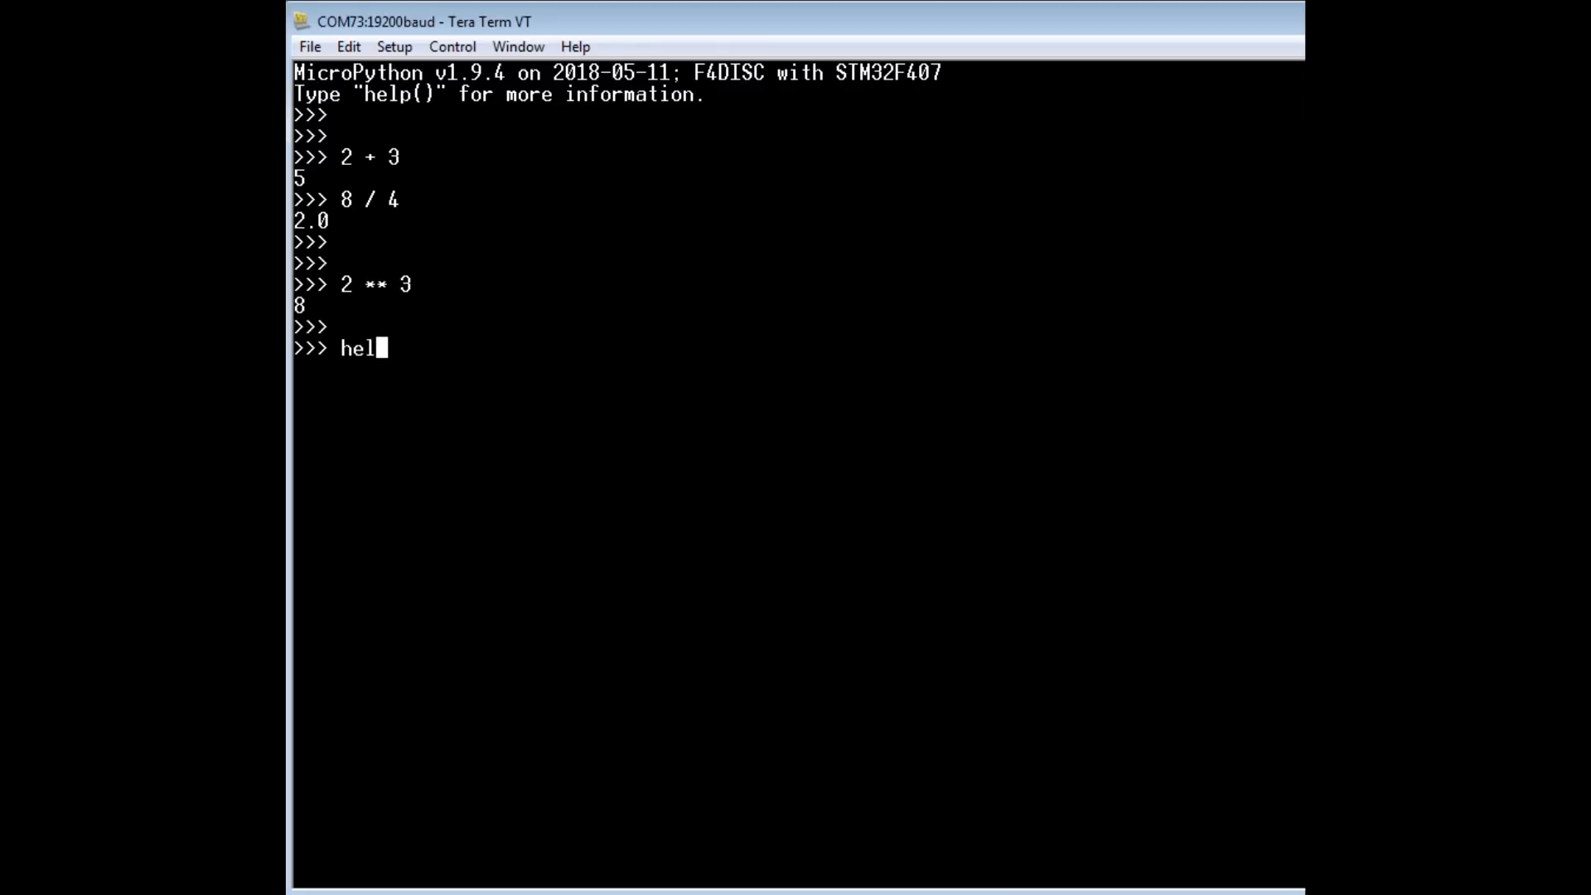
- Run help() to list the board's pyb commands, pin modes and control shortcuts
{"action": "type", "text": "p()"}
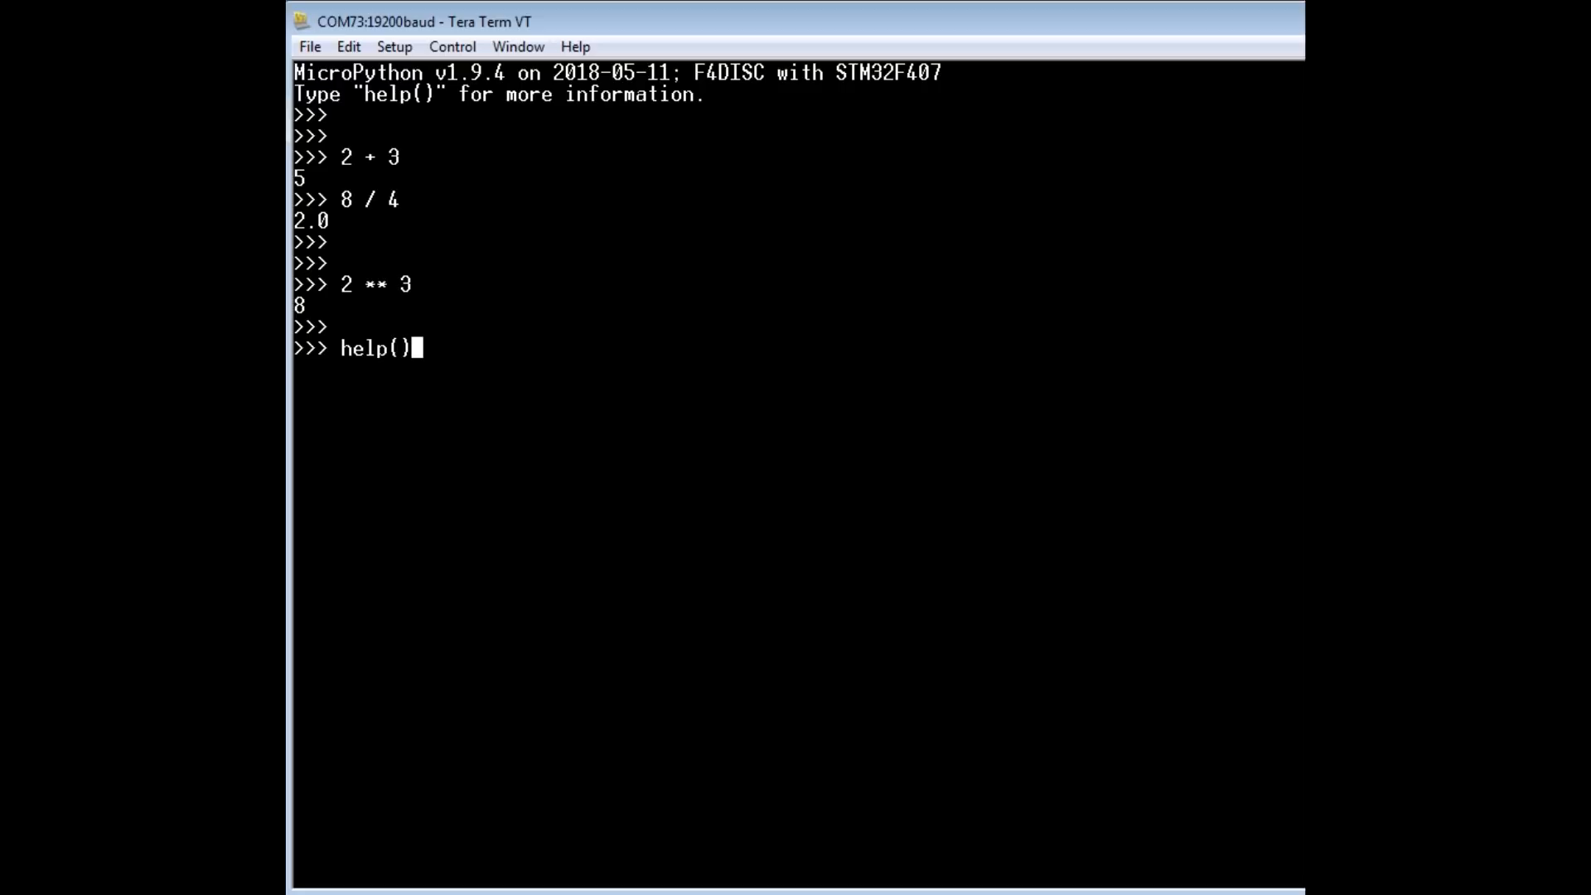
{"action": "key", "text": "Return"}
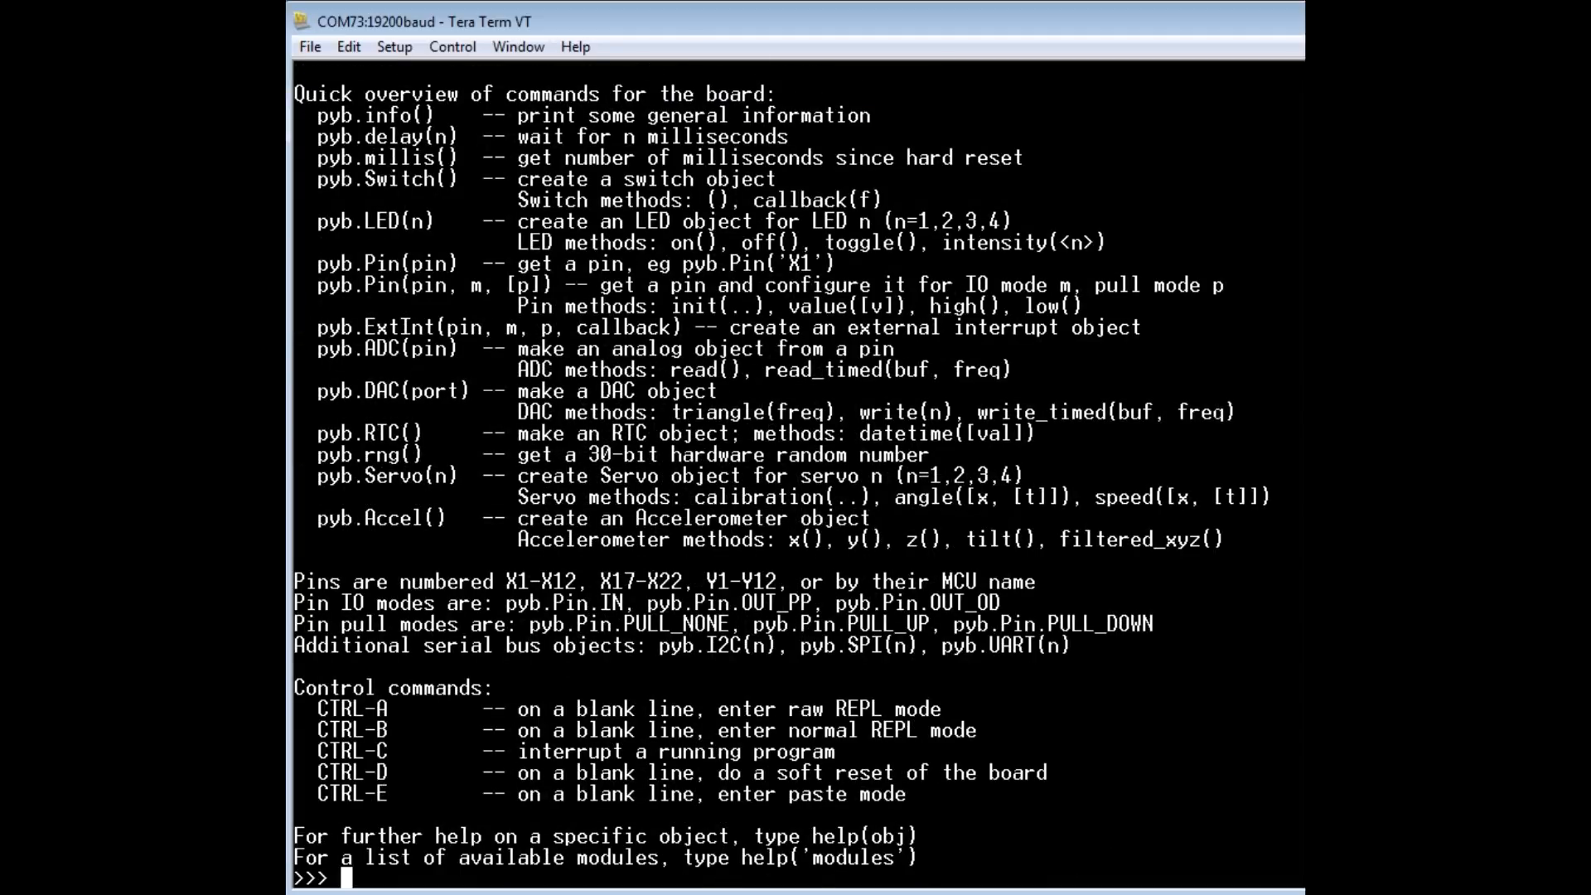